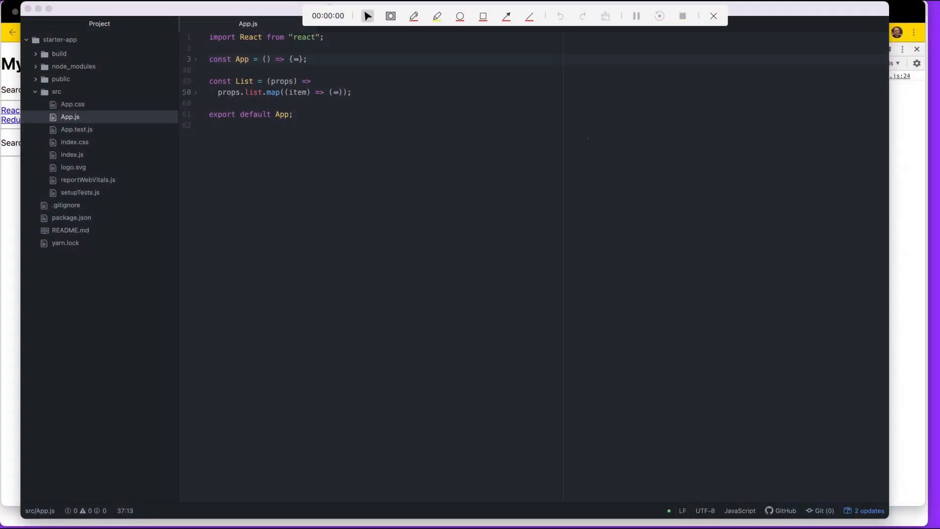
- Open empty lines between the App and List components for a new Search component
click(367, 16)
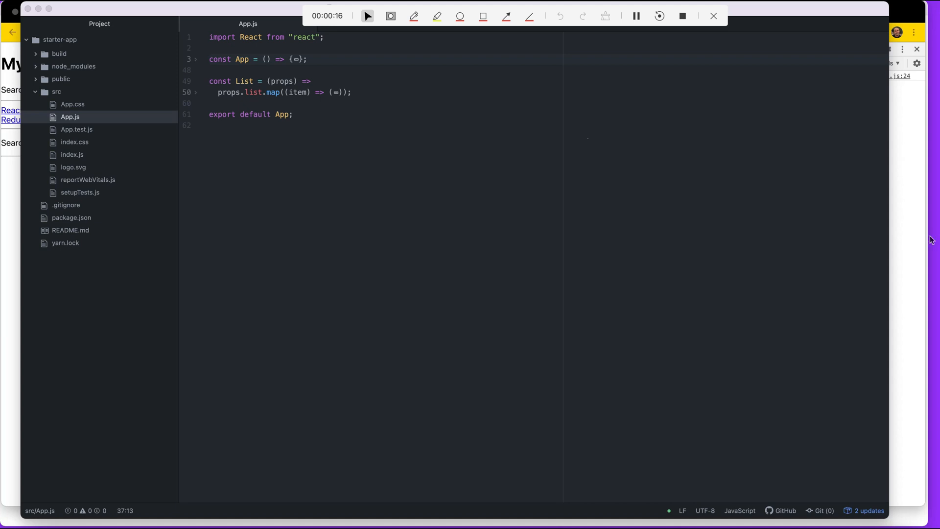
mouse_move(365, 179)
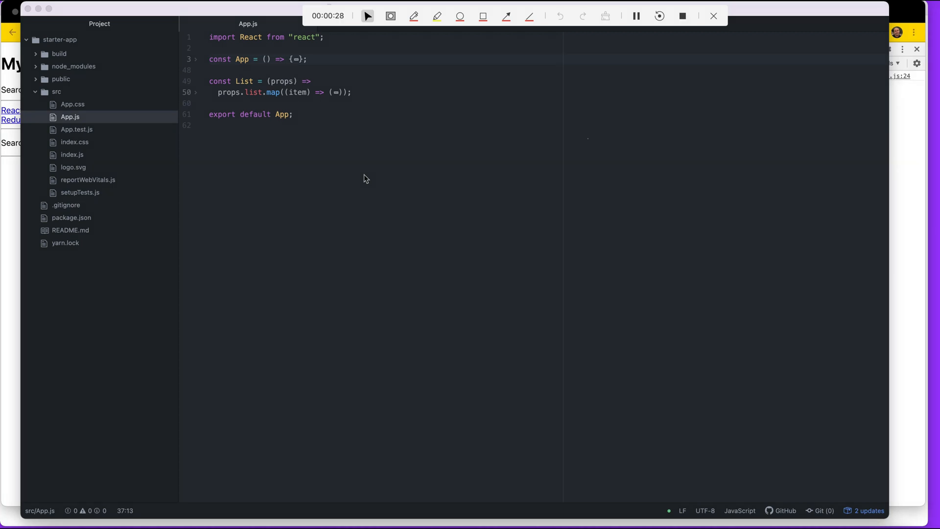
mouse_move(199, 66)
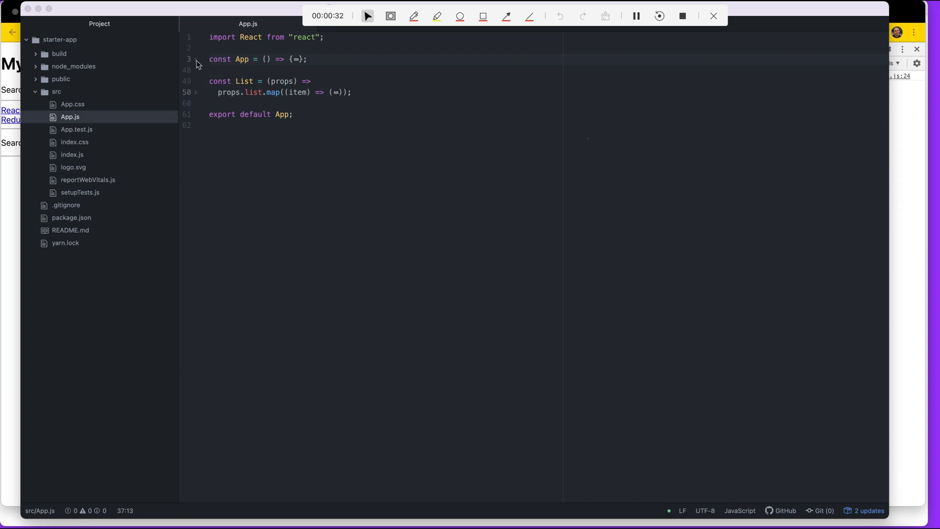
click(242, 58)
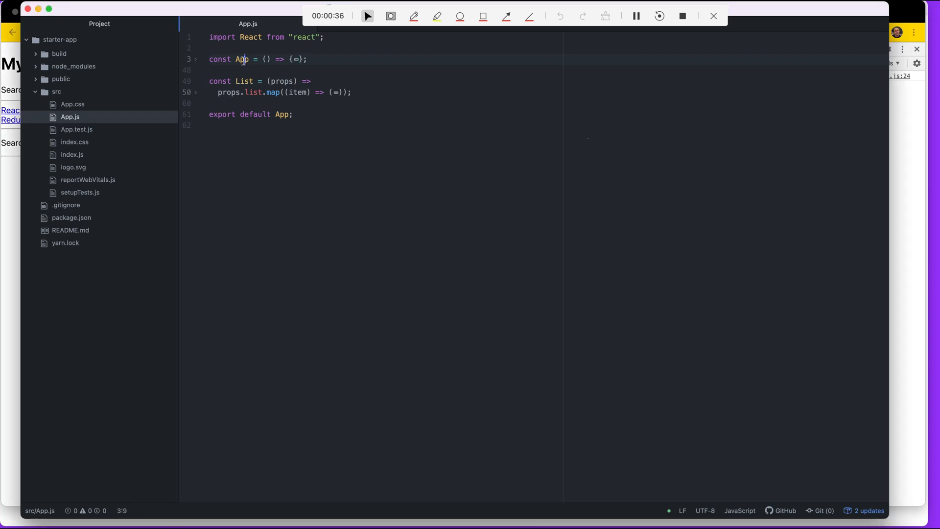
double_click(244, 81)
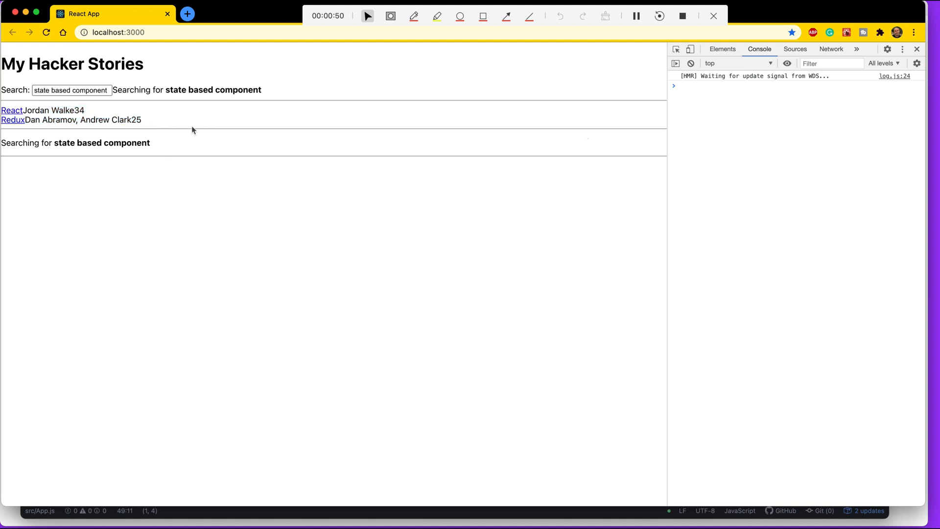
mouse_move(382, 476)
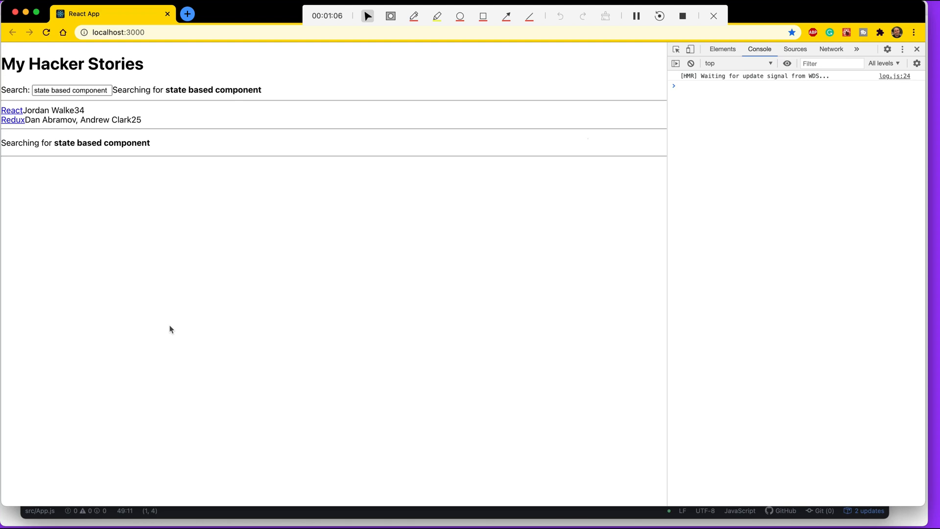
mouse_move(156, 199)
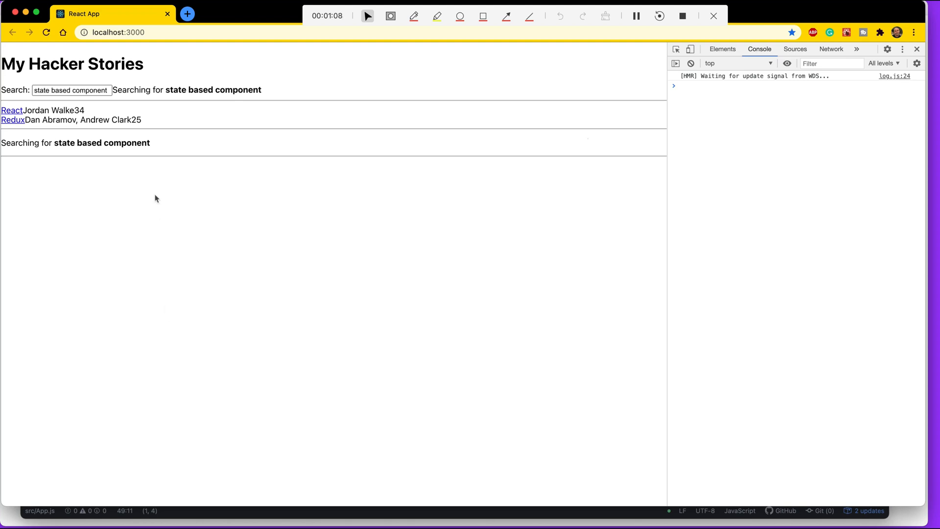
triple_click(70, 89)
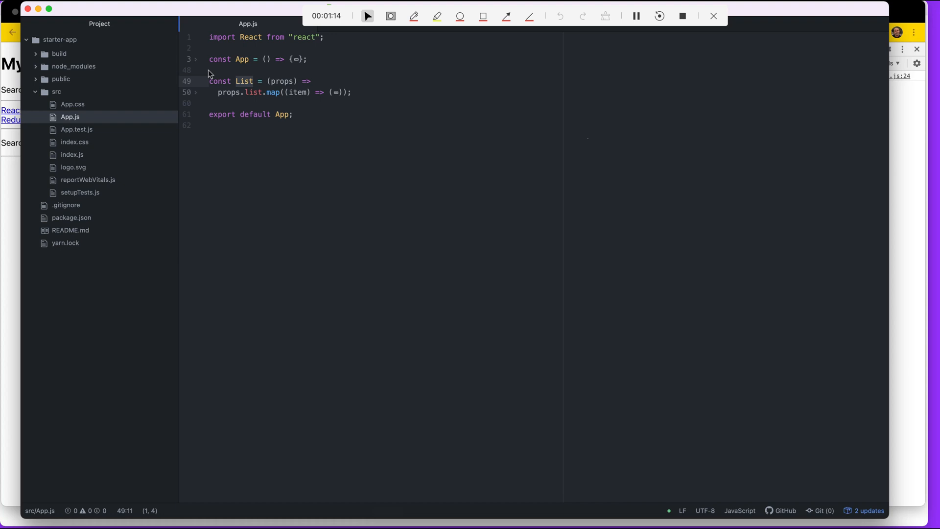
click(252, 81)
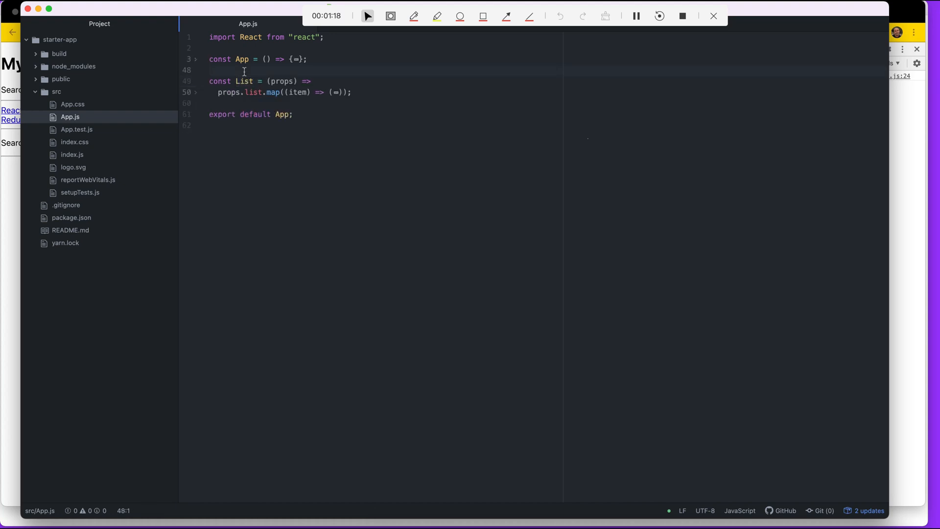
key(enter)
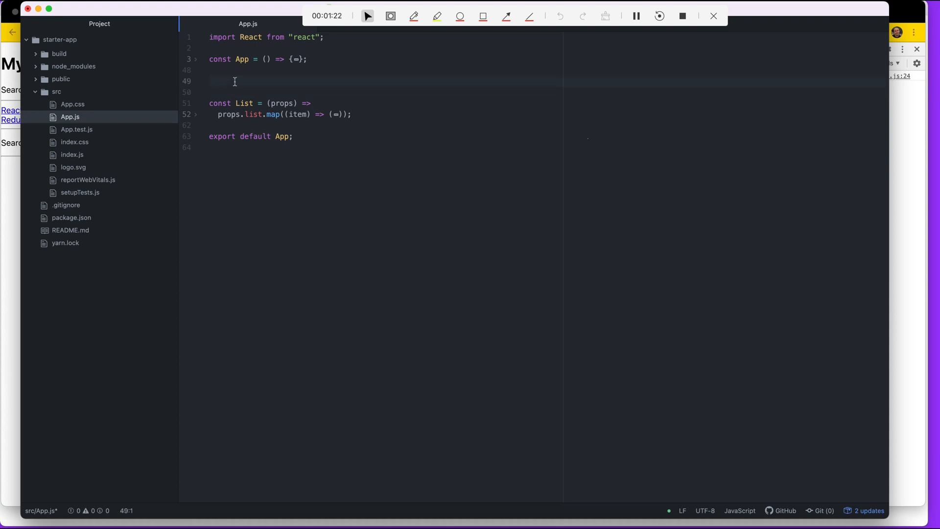
click(210, 81)
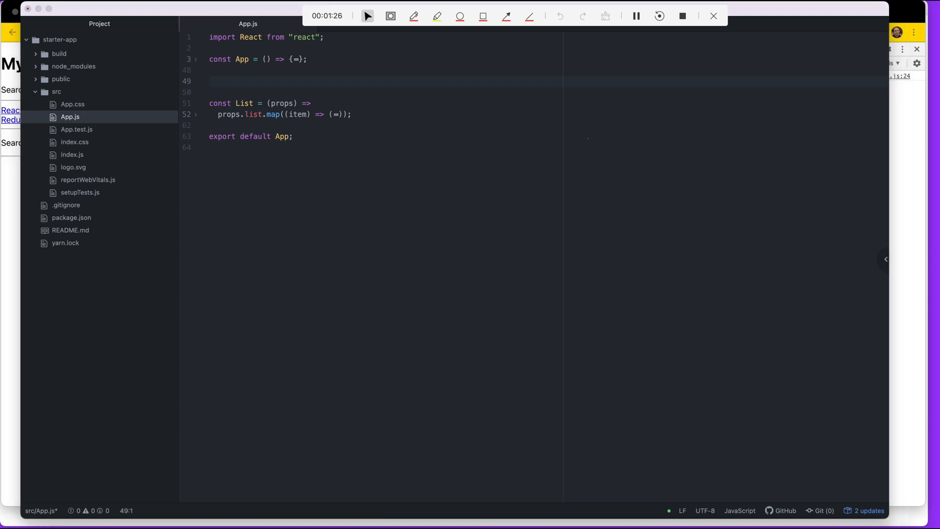
- Declare const Search = () => arrow function and begin a const inside its body
text(c)
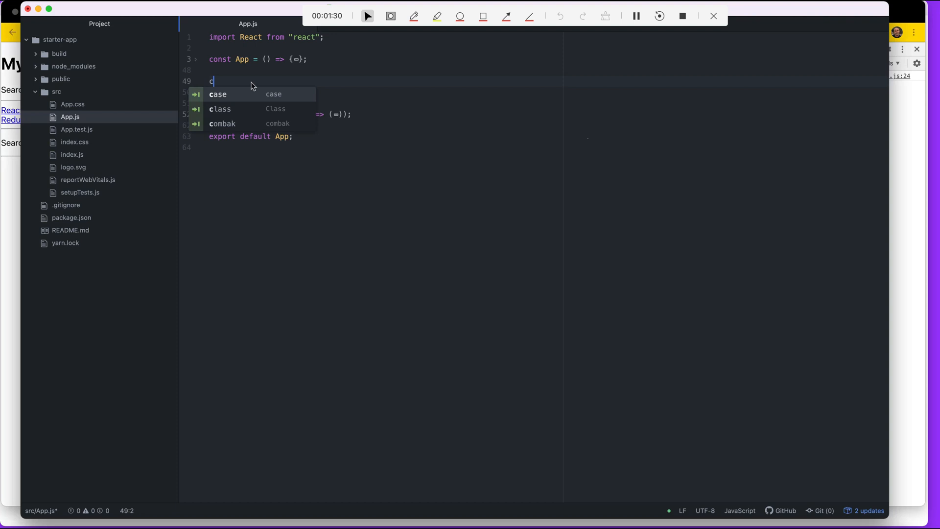
text(onst Se)
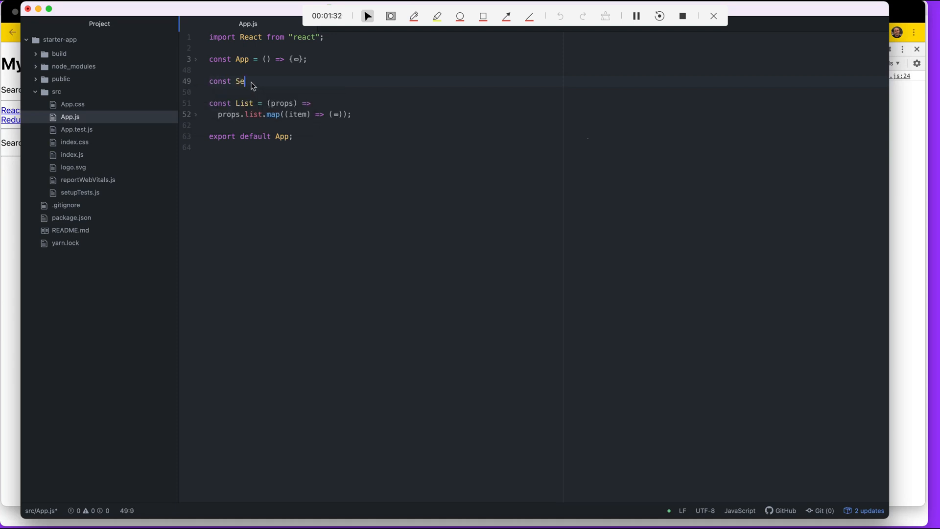
text(arch)
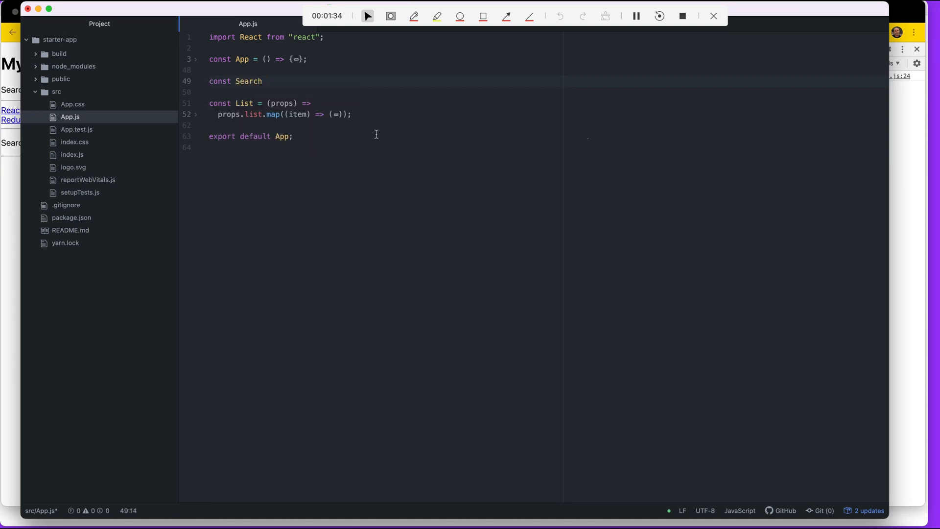
text(=)
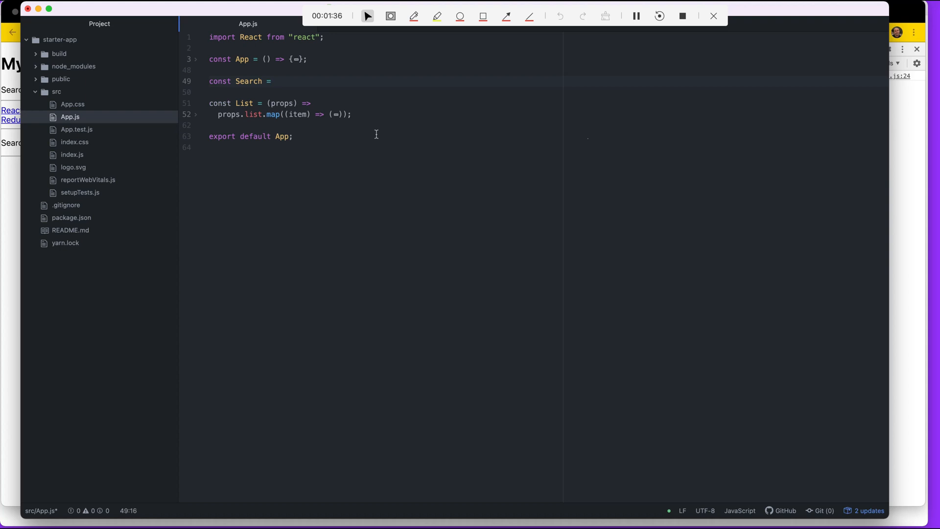
text(() => {)
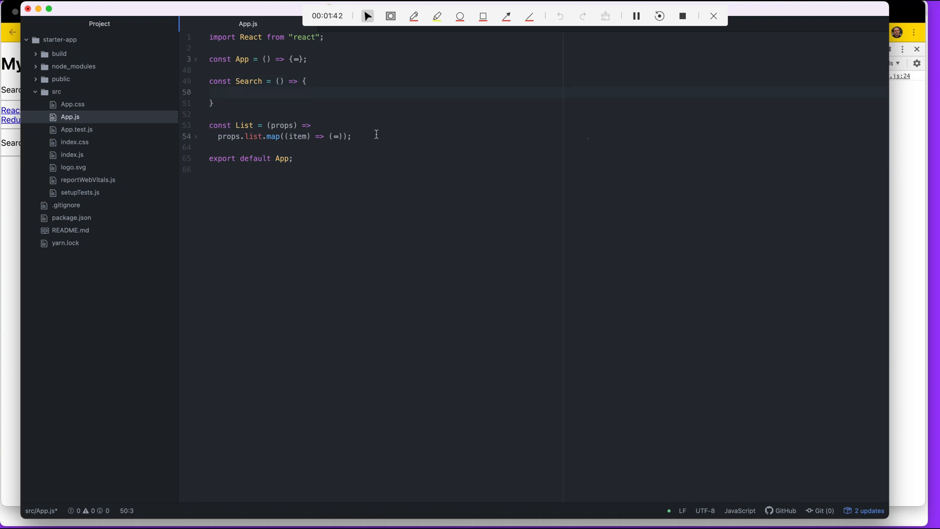
text(const)
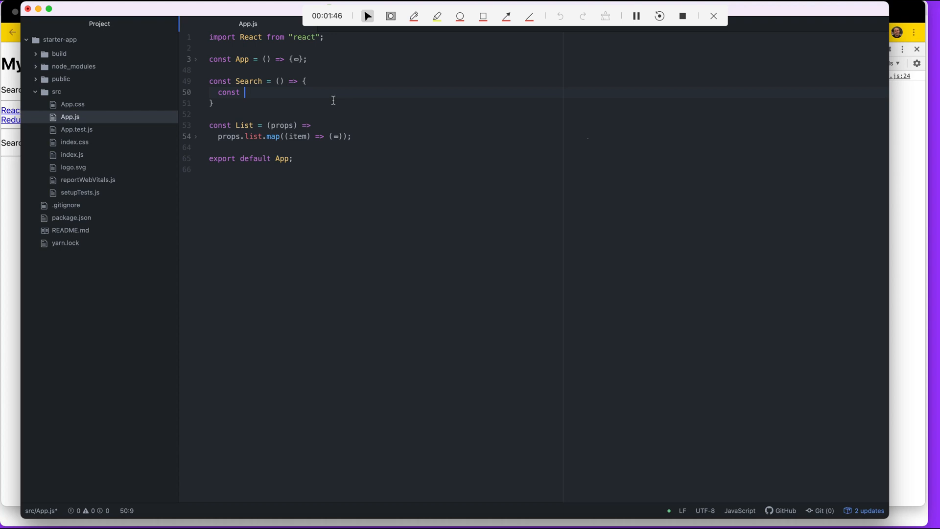
- Add the searchTerm useState destructuring and a handleChange calling setSearchTerm(event.target.value)
text([)
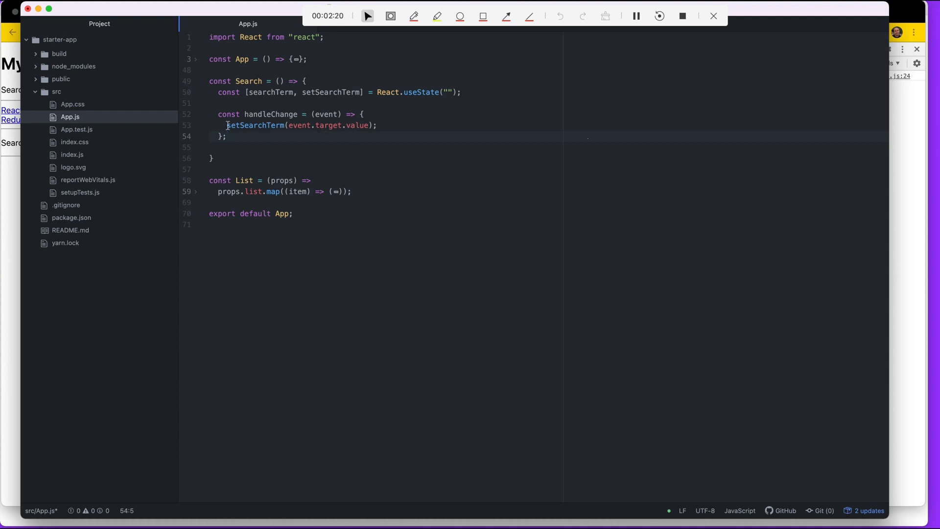
double_click(255, 124)
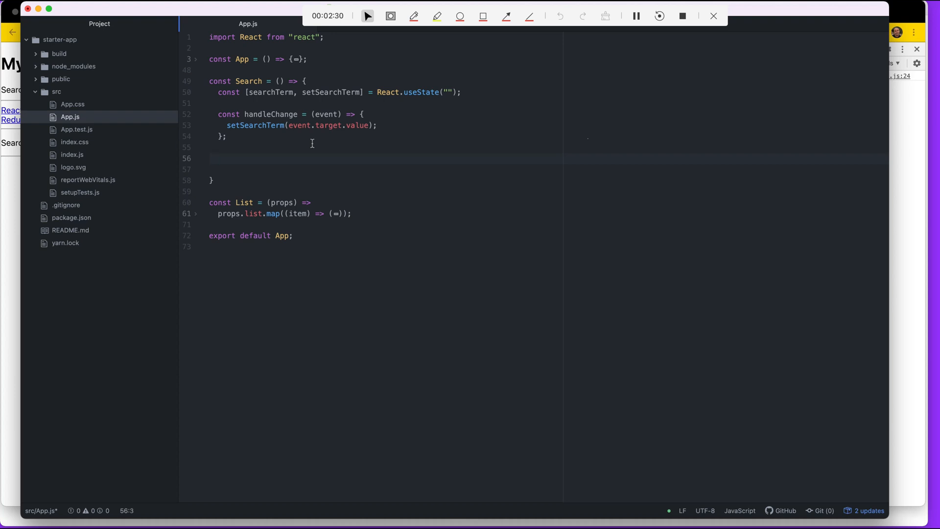
- Add an empty return ( ) block to Search and save App.js
text(return ()
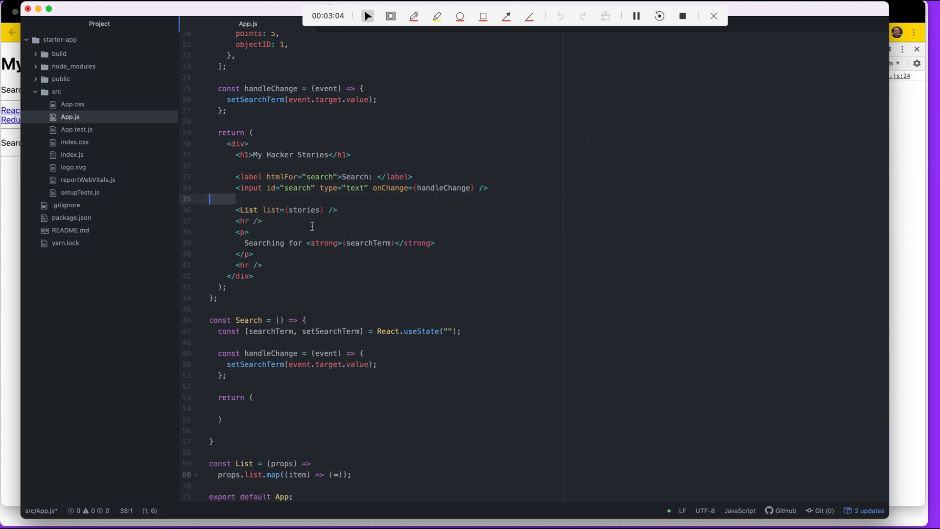
key(Backspace)
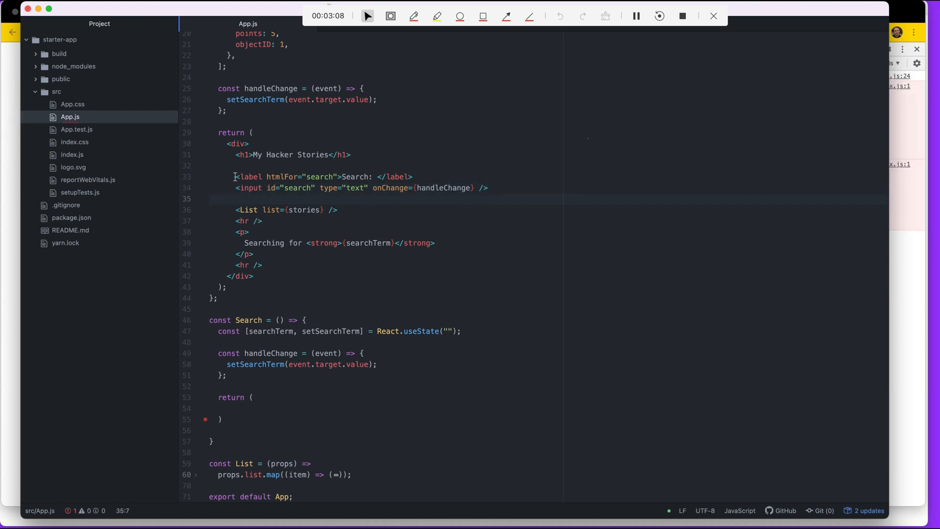
- Paste the search label and input JSX into Search's return, with a blank line above
click(488, 188)
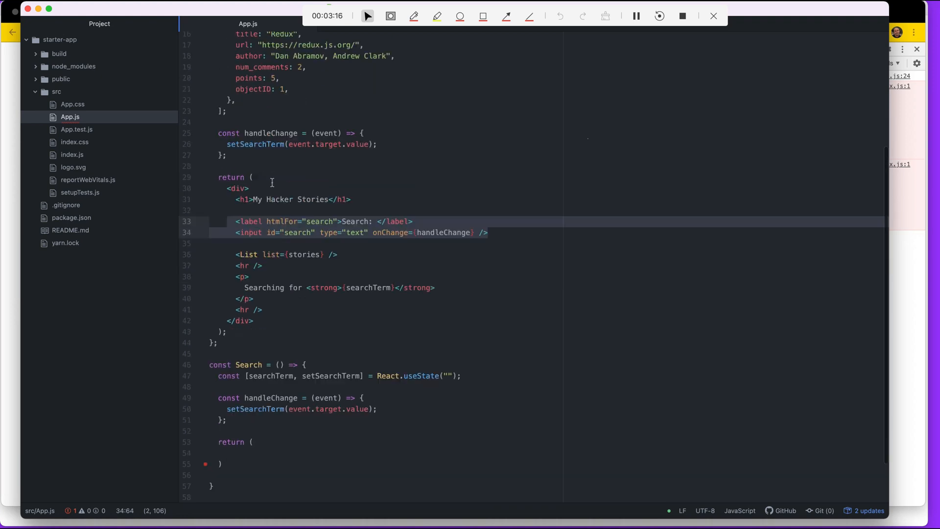
scroll(down, 3)
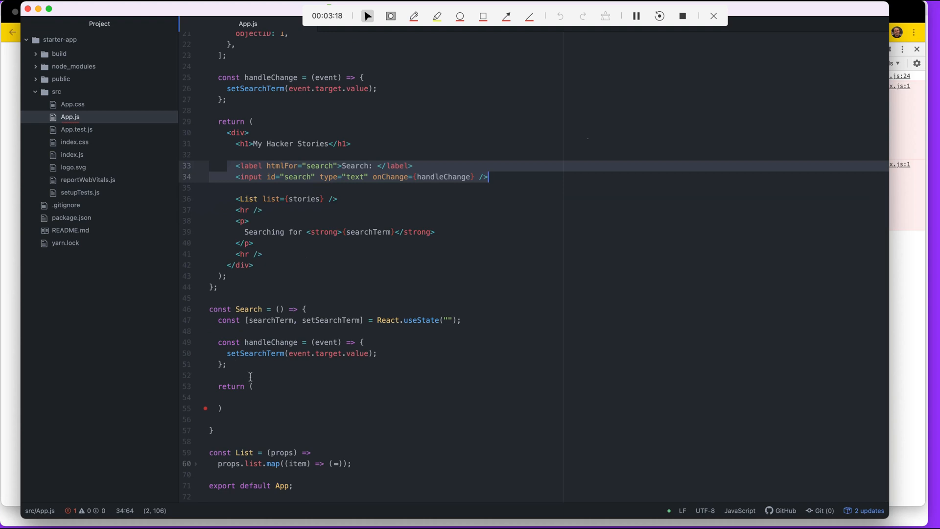
click(284, 398)
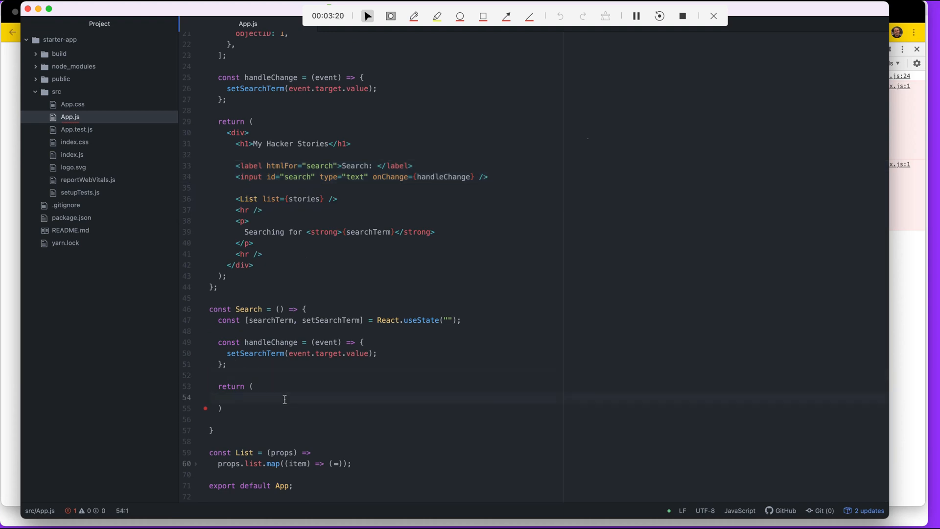
text(<label htmlFor="search">Search: </label>)
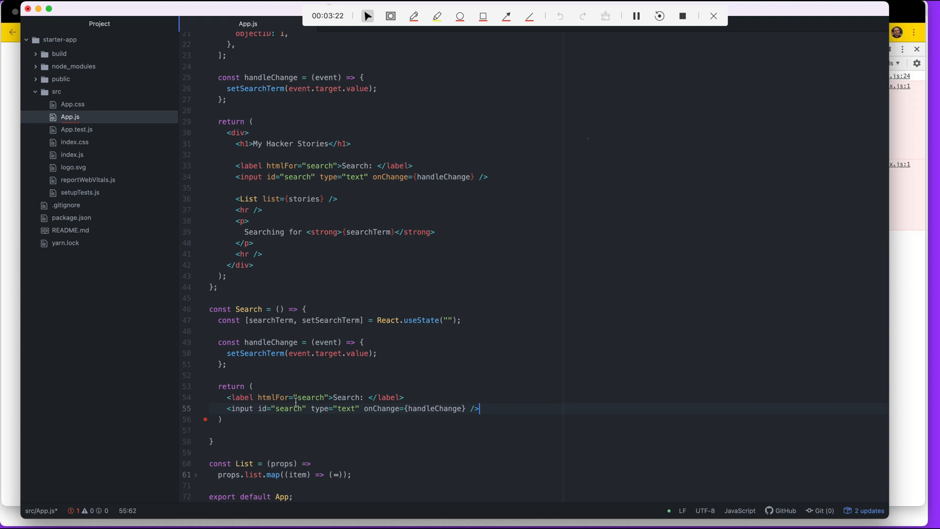
key(Enter)
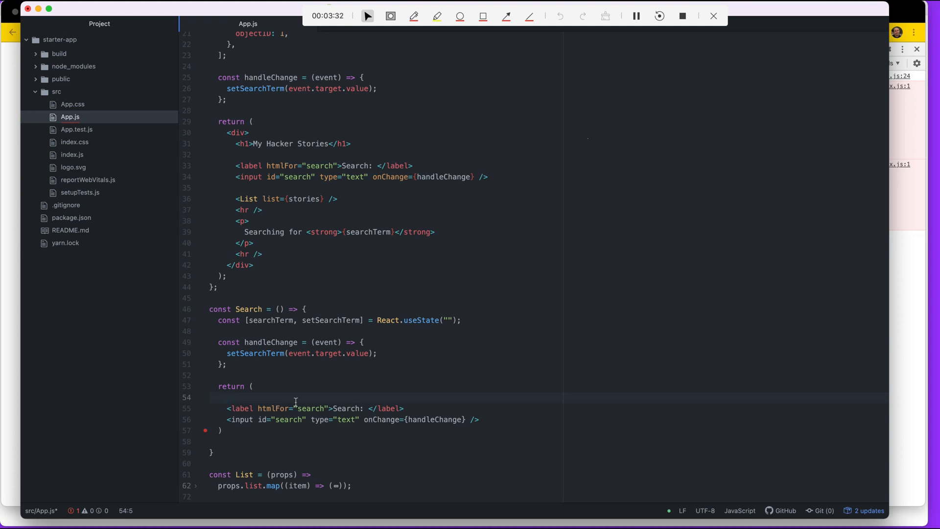
- Wrap Search's label and input in a <div> closed with </div> after the input
click(228, 397)
text(<div>)
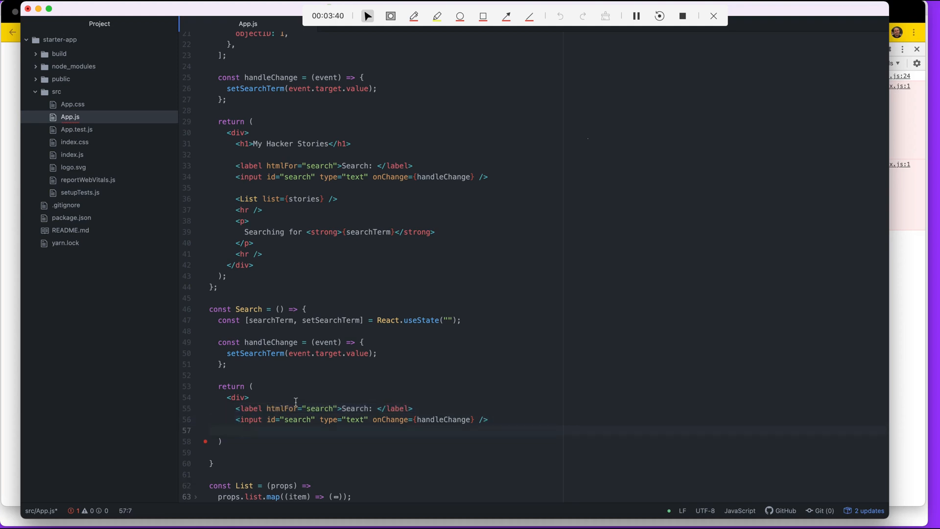
text(</di)
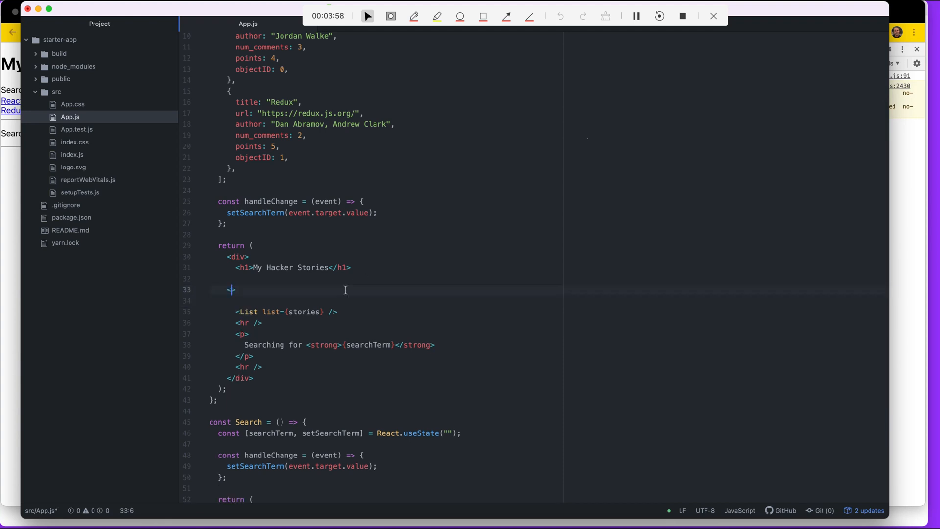
- Render a self-closing <Search /> element under the h1 in App's return
text(search>)
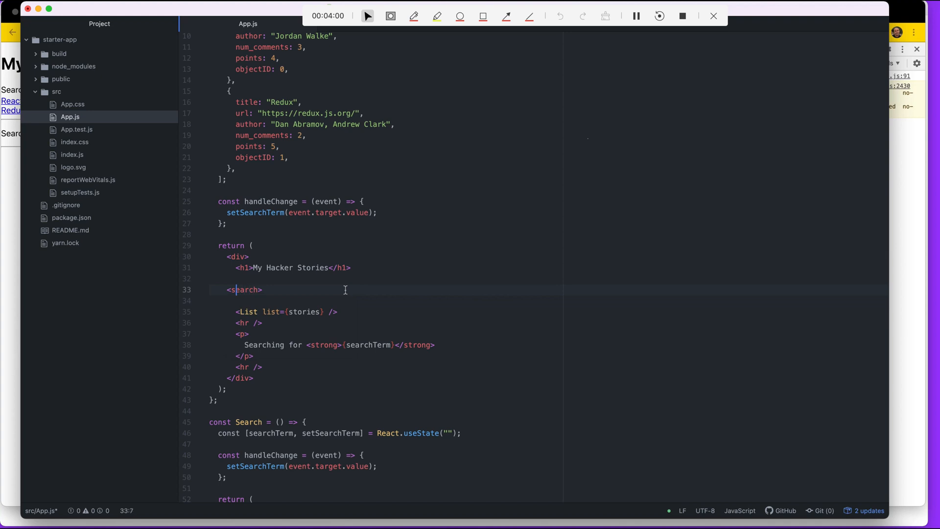
text(Search)
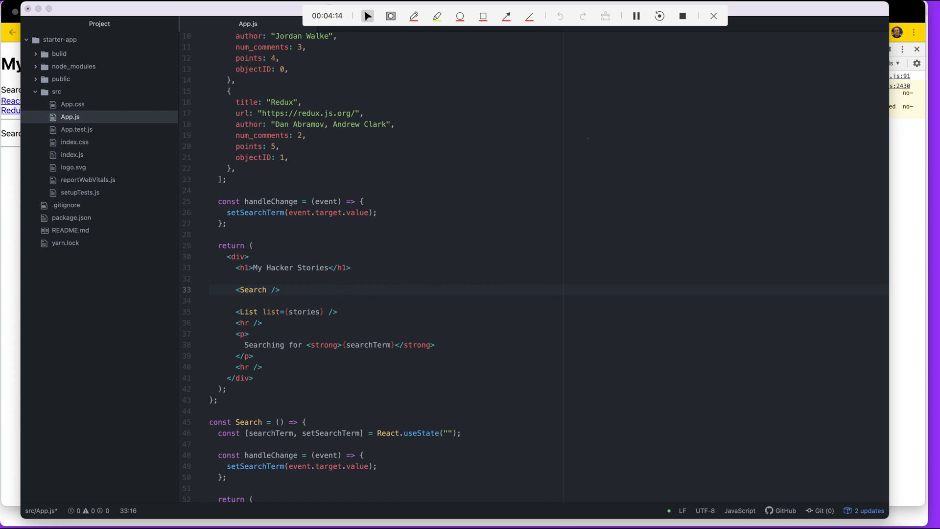
mouse_move(453, 282)
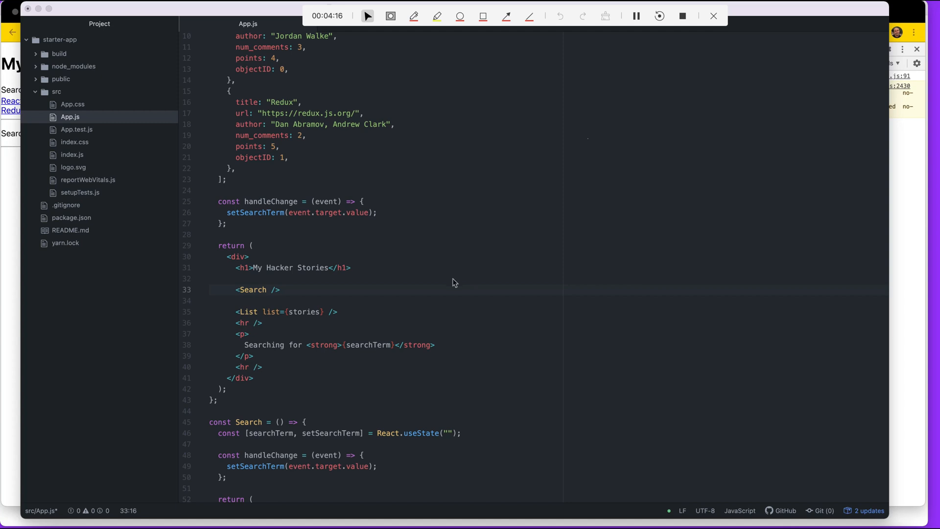
scroll(down, 3)
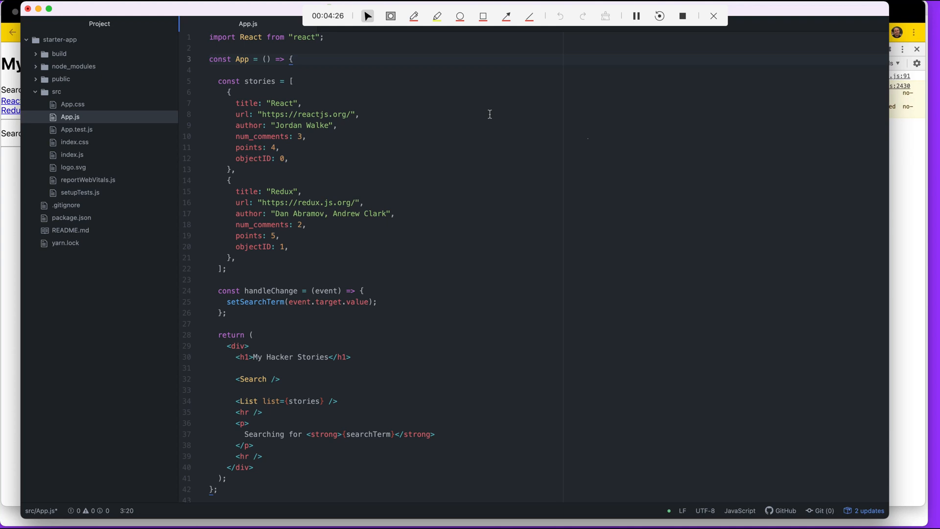
- Delete the setSearchTerm call so App's handleChange is empty
click(268, 312)
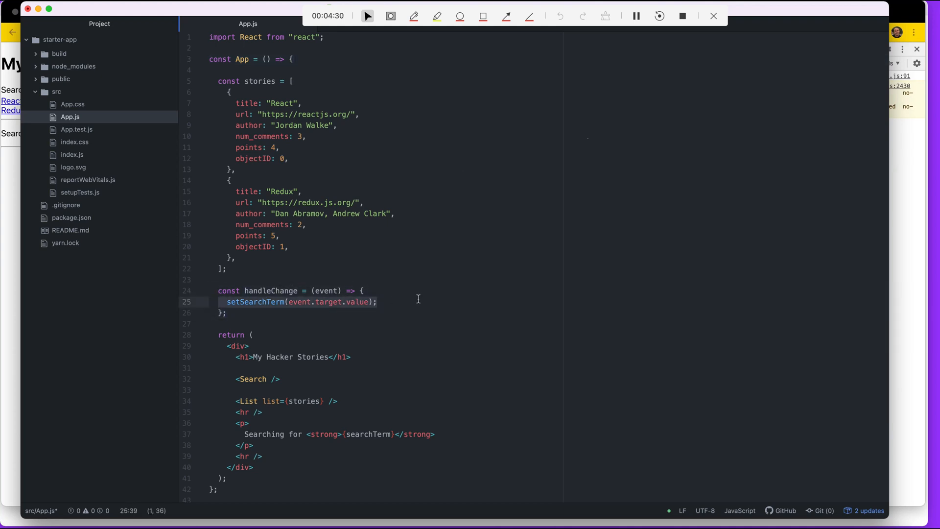
key(Backspace)
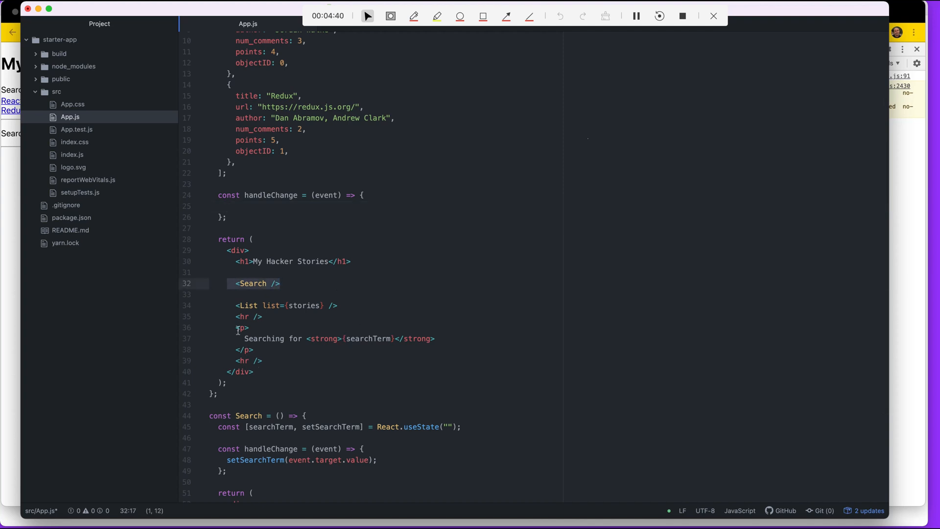
- Move the Searching for paragraph from App into Search's return and save
click(251, 327)
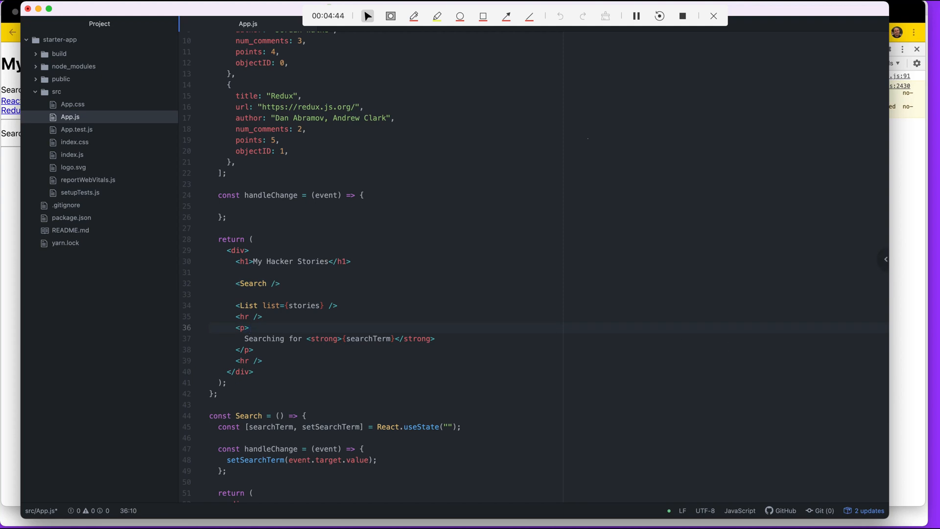
click(250, 327)
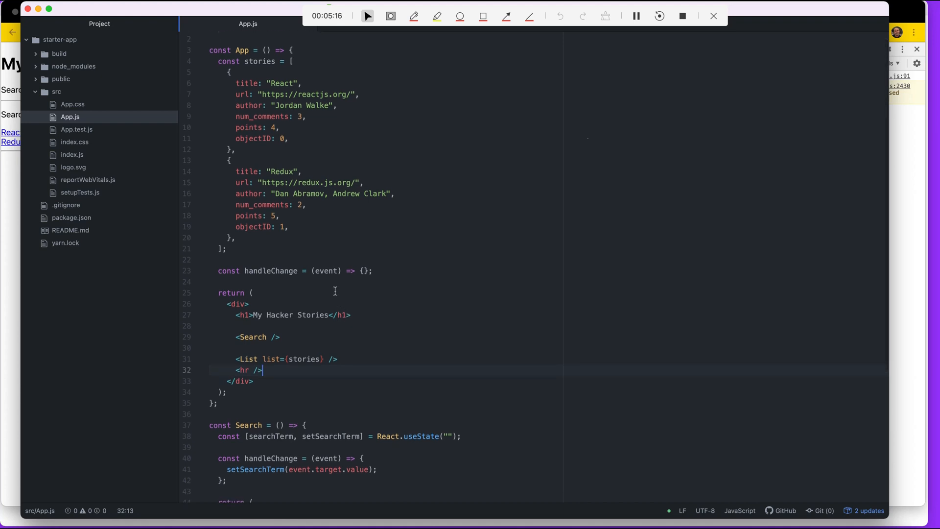
scroll(down, 3)
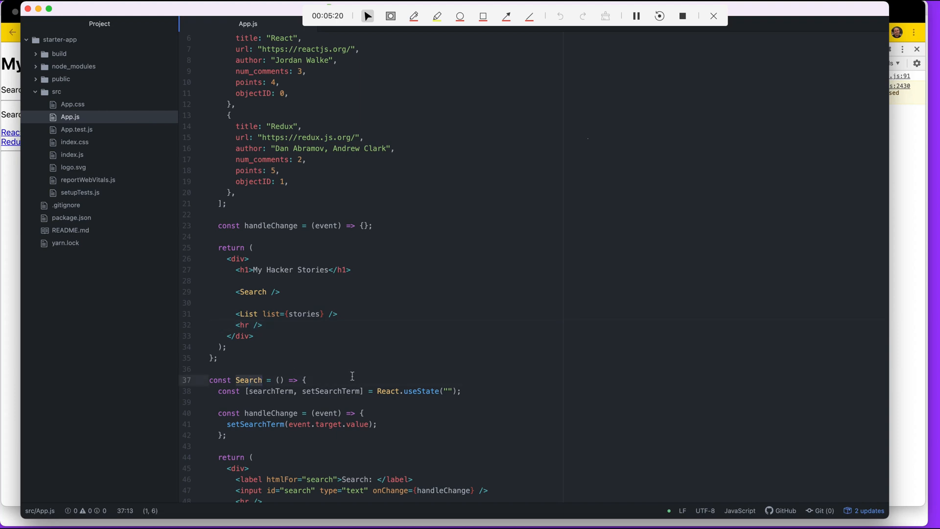
scroll(down, 3)
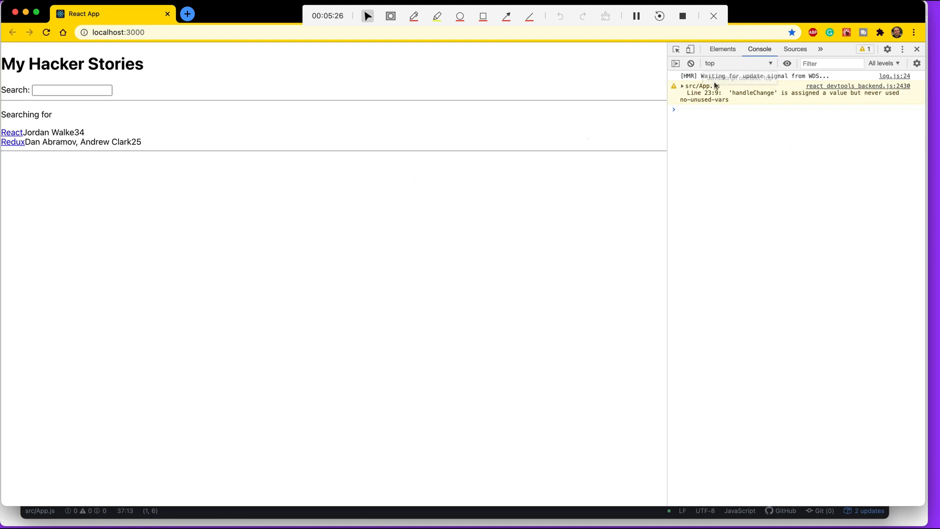
- Type success into the page's Search field on localhost:3000 while watching the console
click(72, 90)
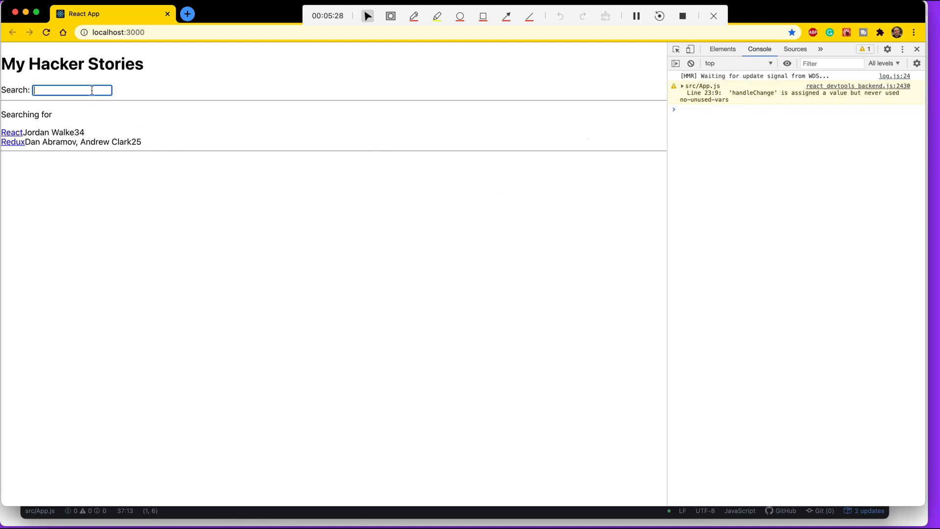
text(succe)
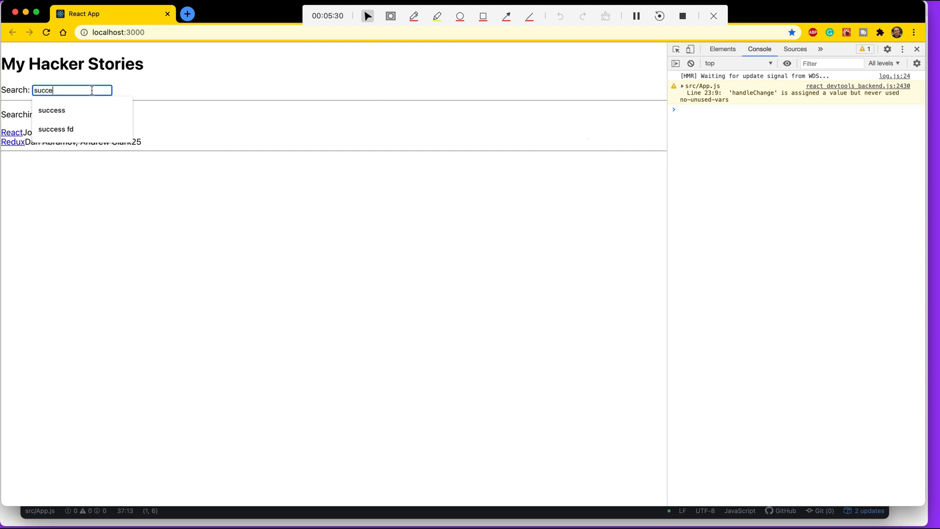
text(ss)
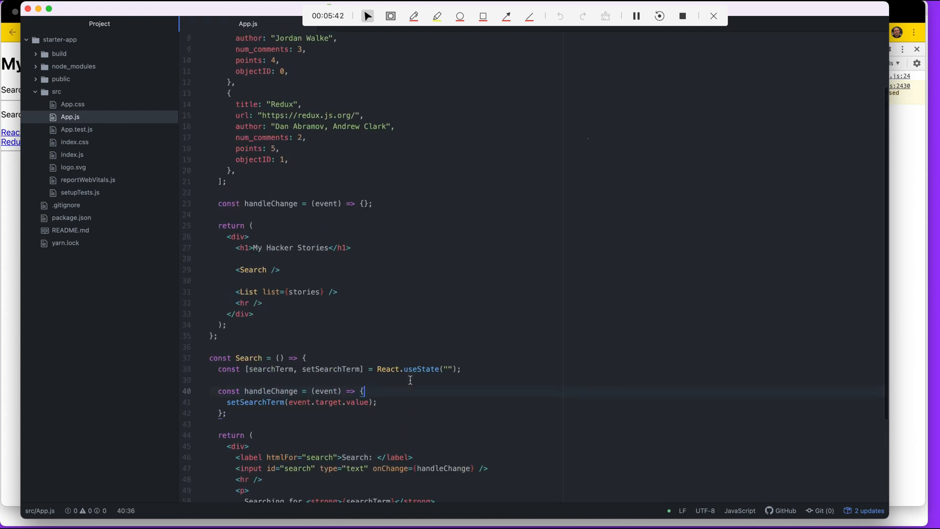
- Fold the stories array and App, leaving Search expanded with its state, handler and JSX
scroll(down, 3)
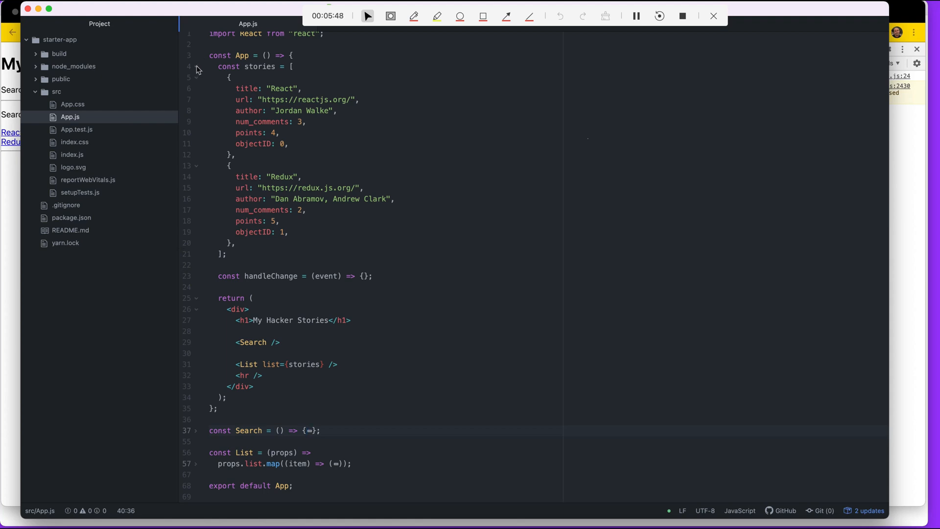
click(196, 70)
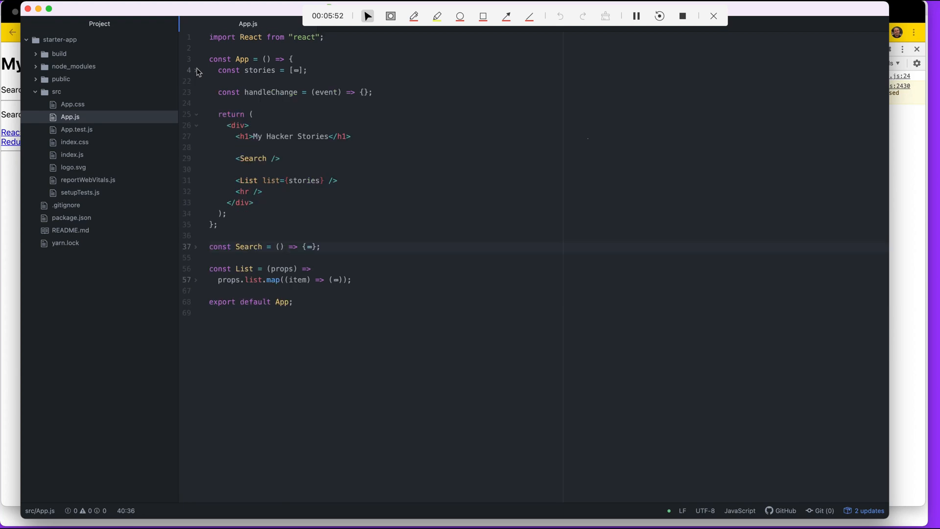
click(293, 59)
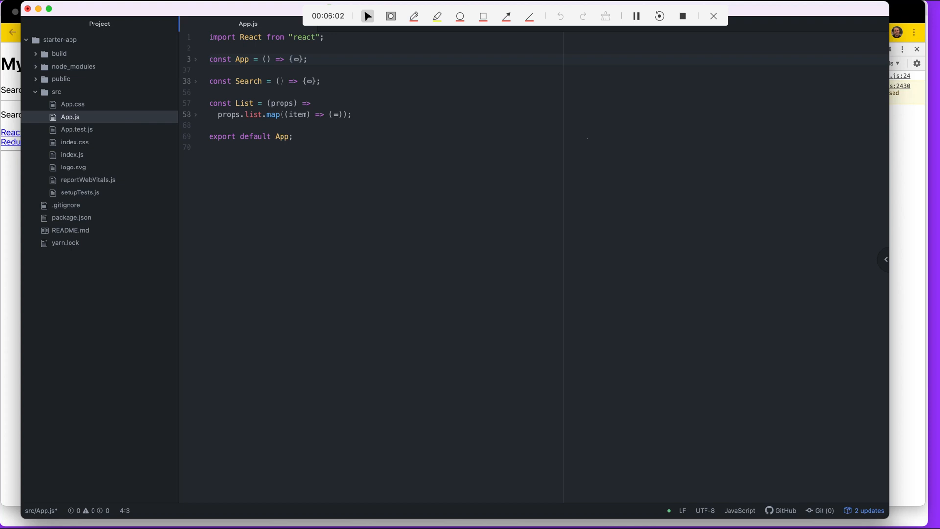
double_click(242, 59)
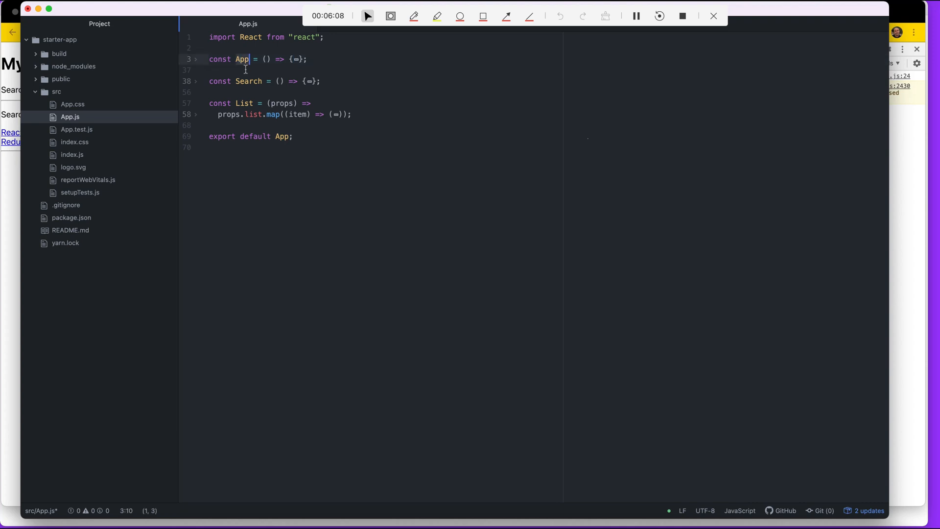
double_click(248, 82)
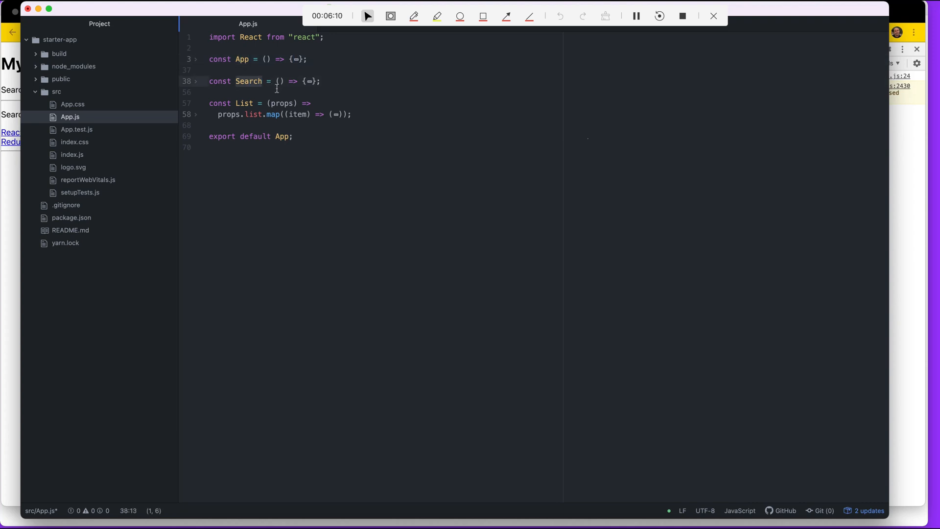
click(244, 59)
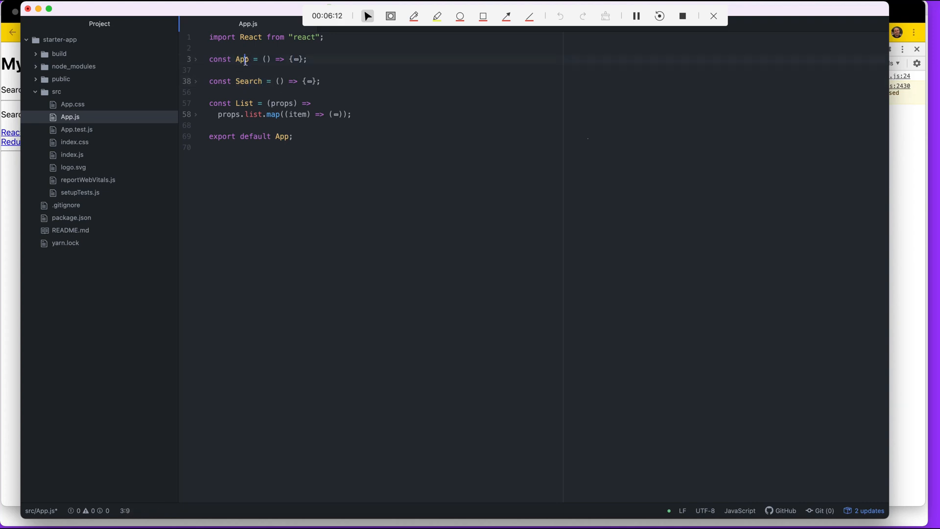
double_click(242, 59)
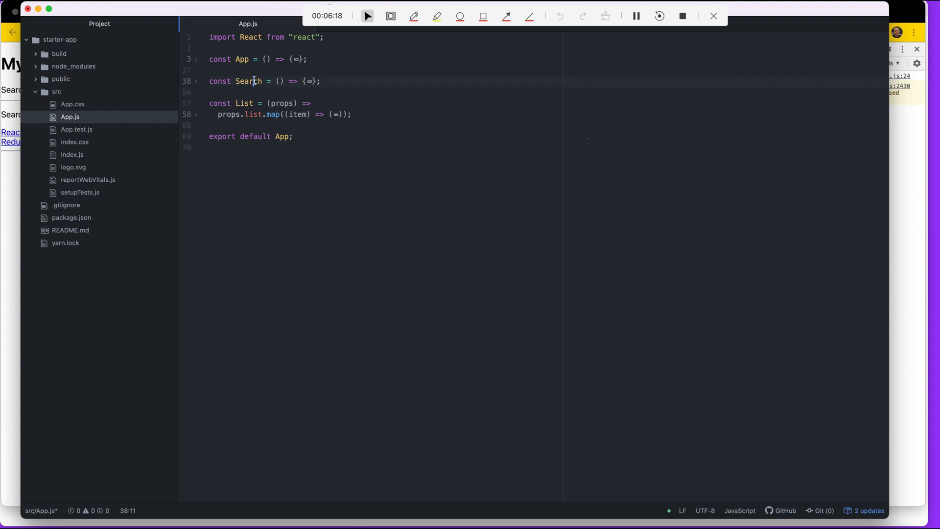
double_click(248, 82)
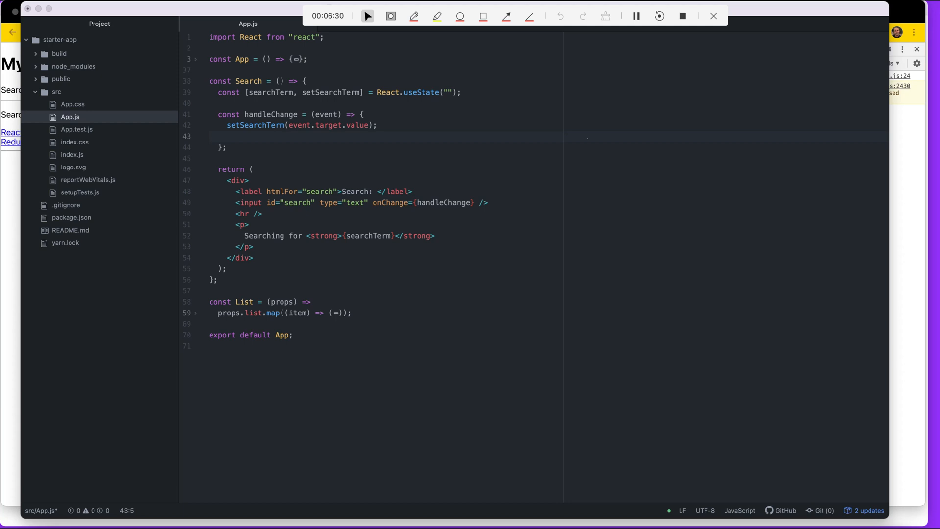
mouse_move(251, 159)
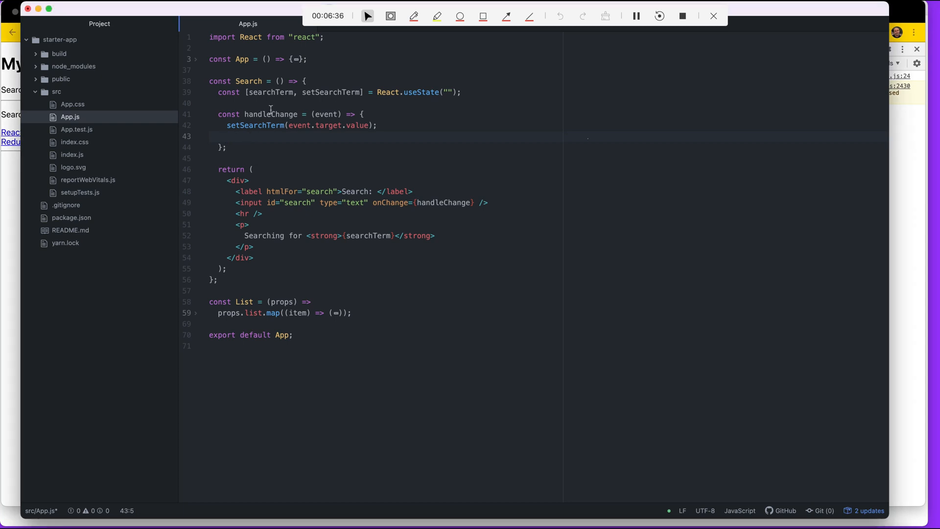
- Give Search a props parameter and call props.onSearch(event) in its handleChange
text(props)
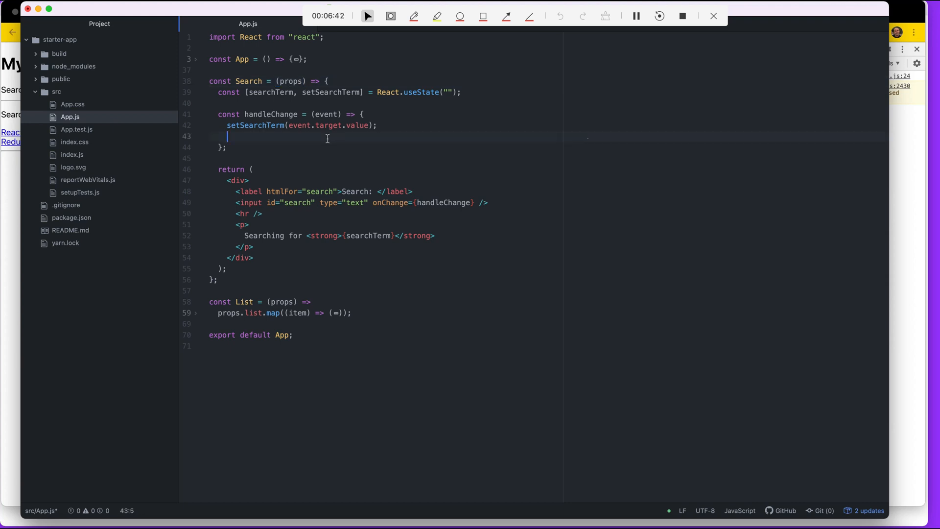
text(props.)
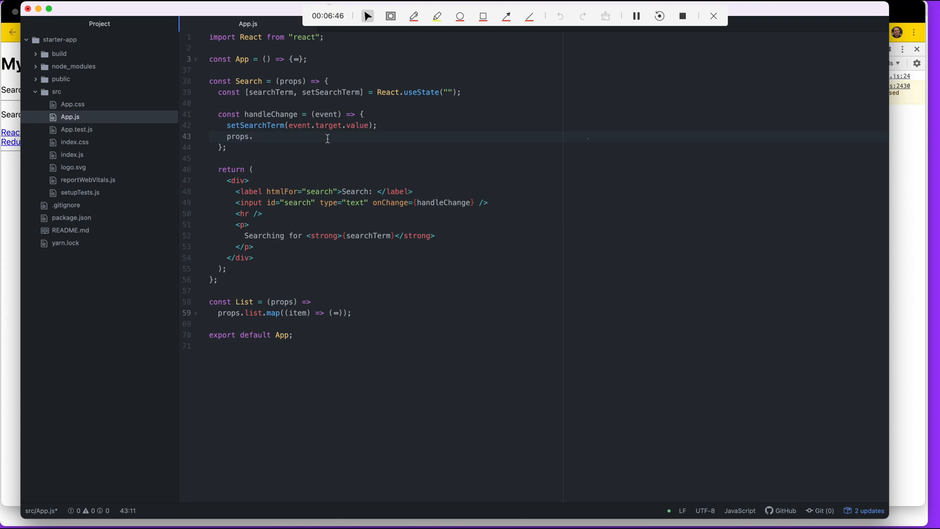
text(onb)
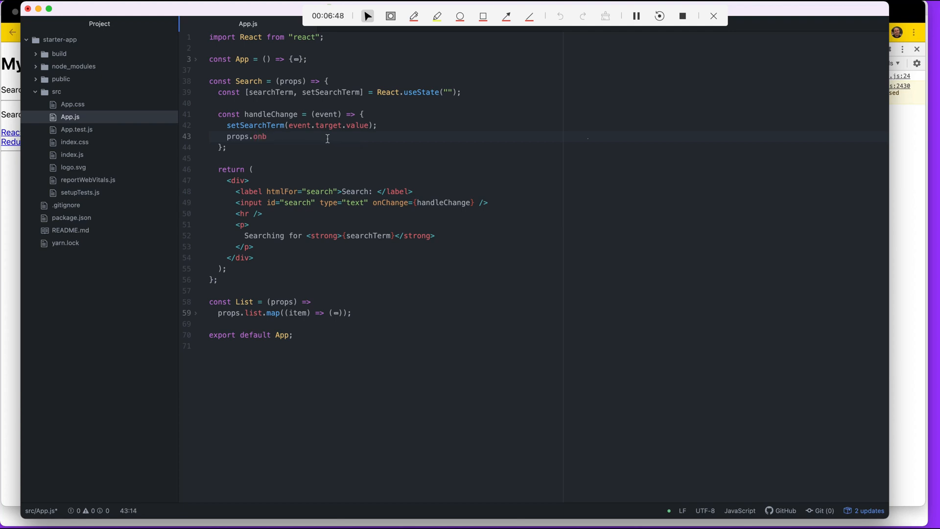
text(earch)
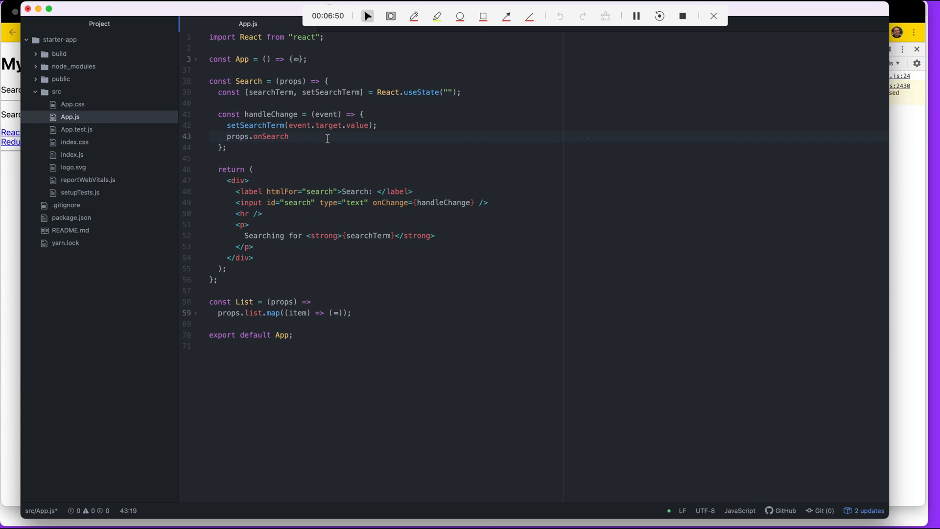
text(())
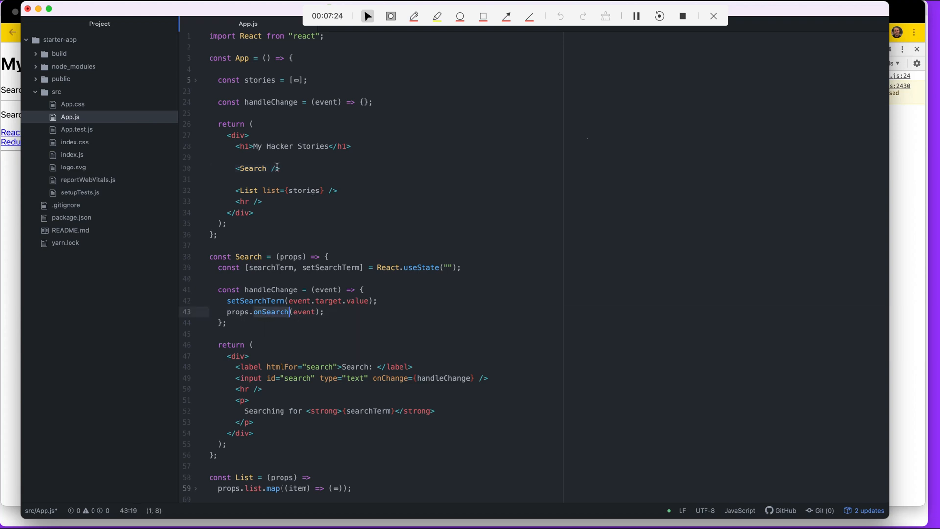
- Pass onSearch={handleChange} to the <Search /> element, accepting the handleChange suggestion
text(onSearch={)
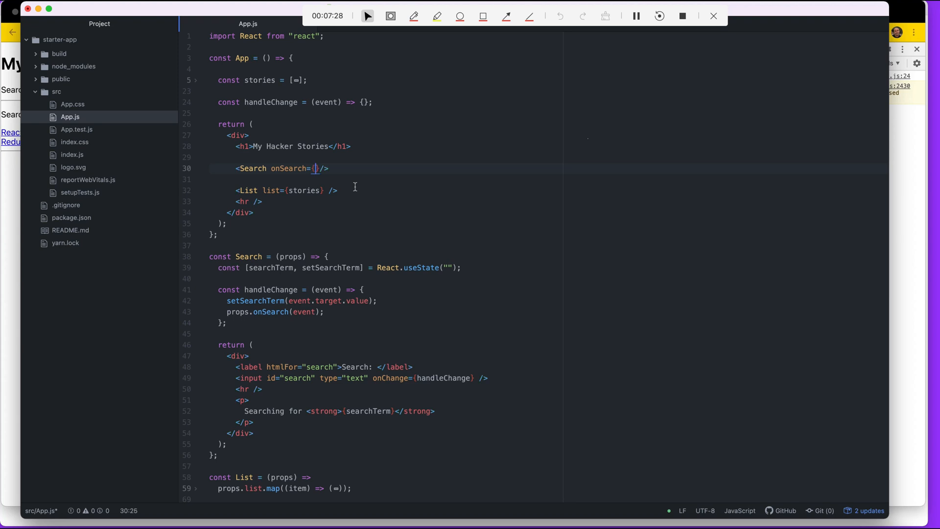
double_click(270, 102)
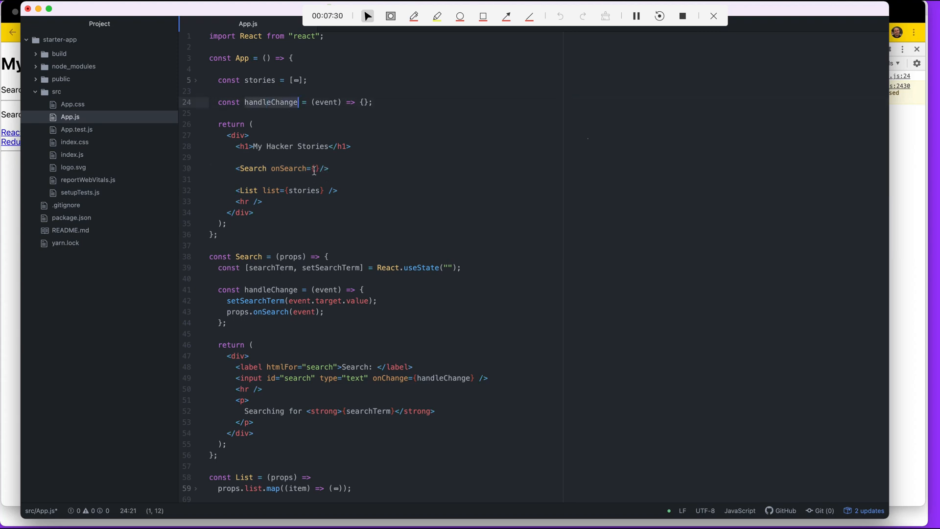
text(handle)
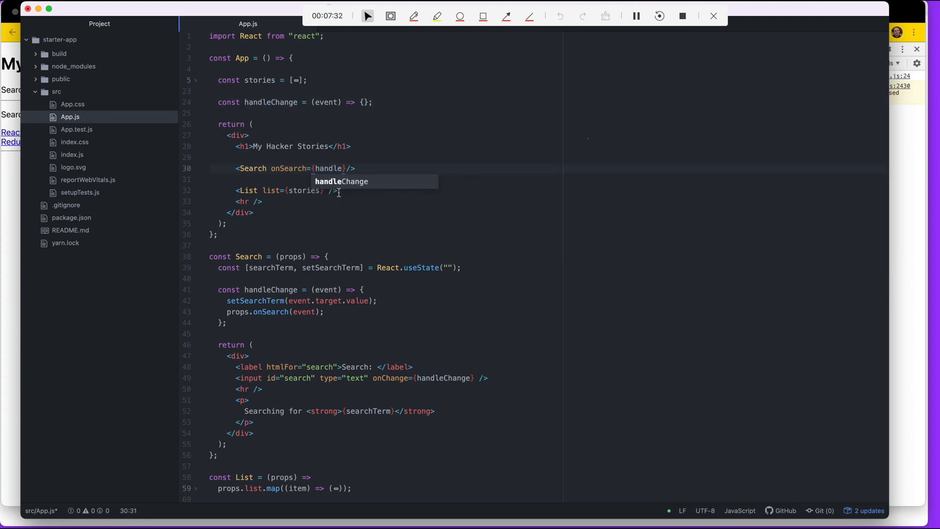
key(Tab)
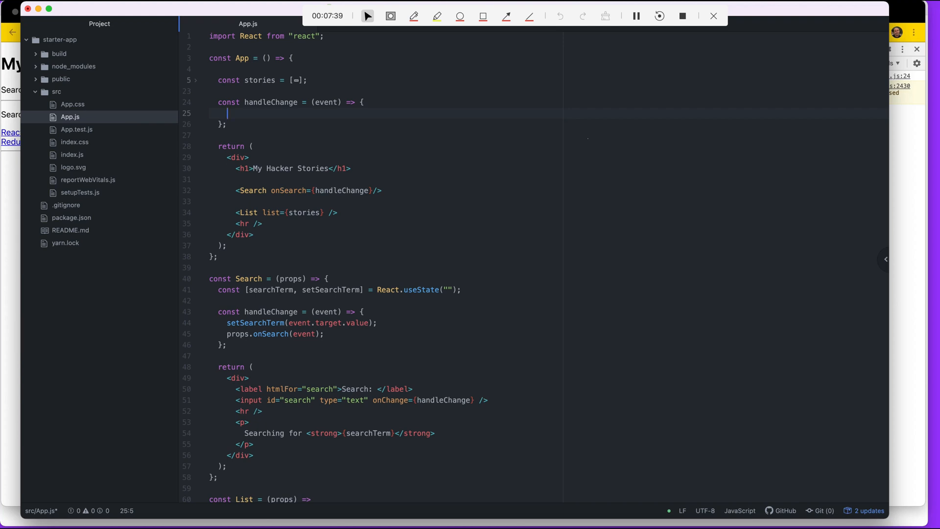
- Make App's handleChange log event.target.value to the console
text(console.log(event.)
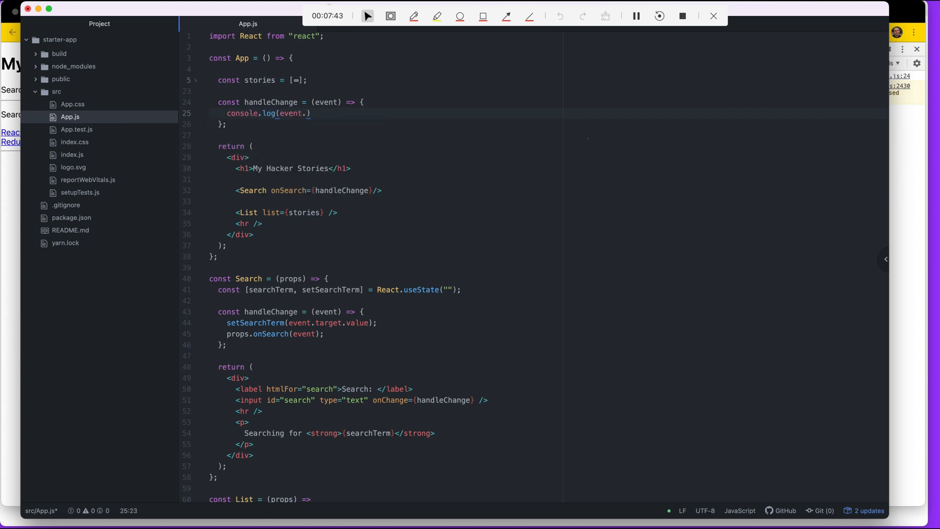
text(target.v)
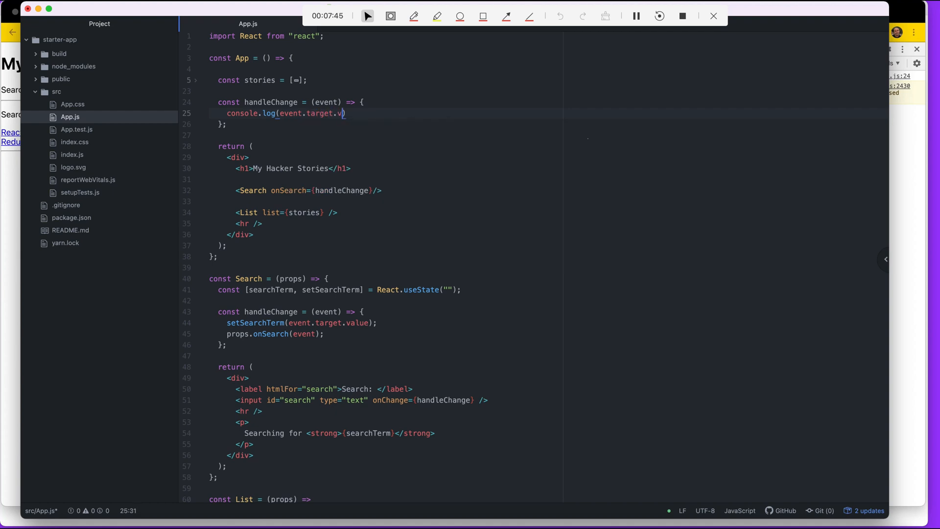
text(alue);)
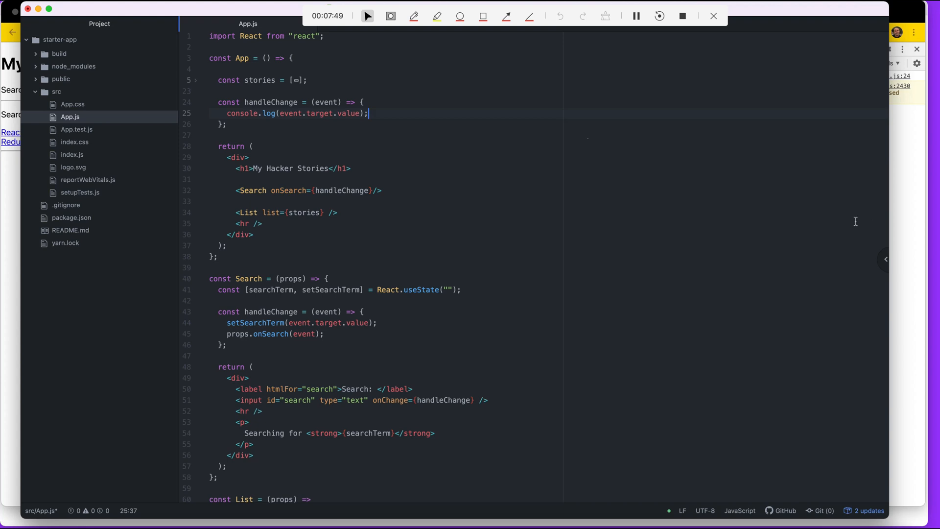
mouse_move(247, 193)
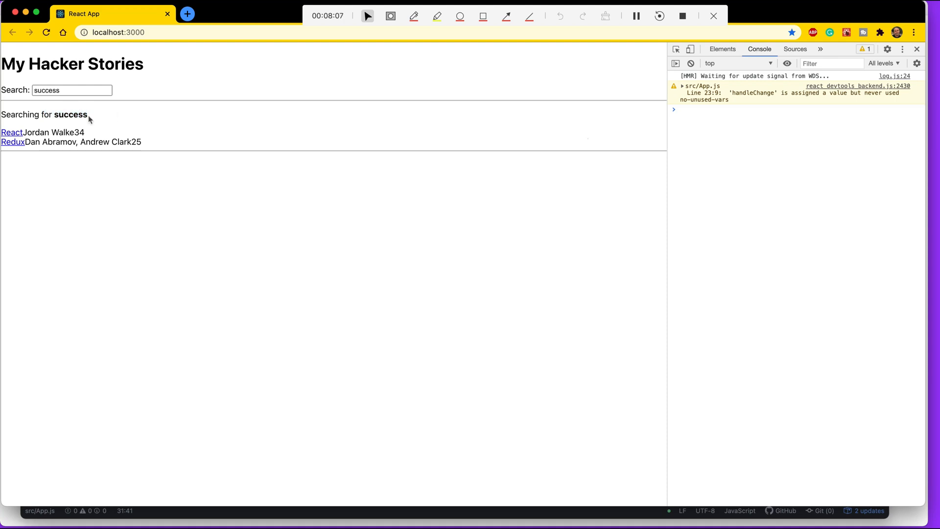
mouse_move(101, 116)
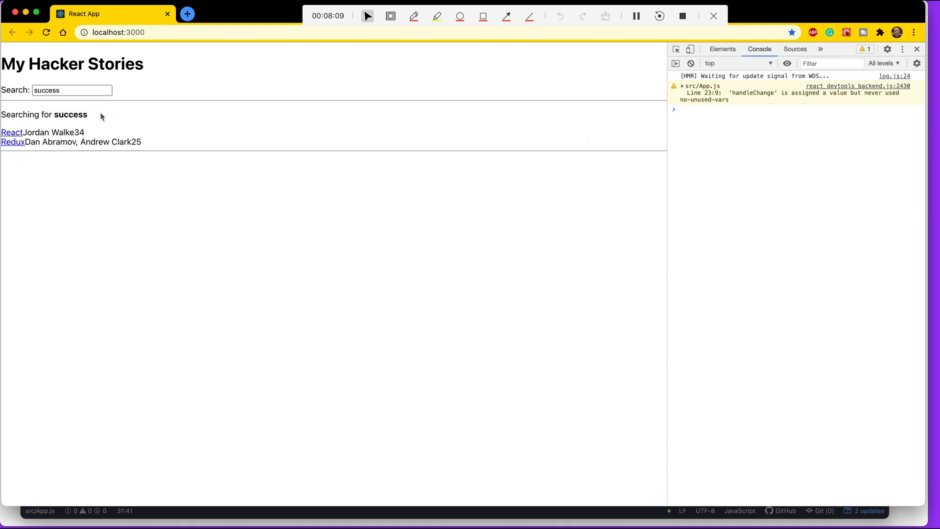
mouse_move(741, 119)
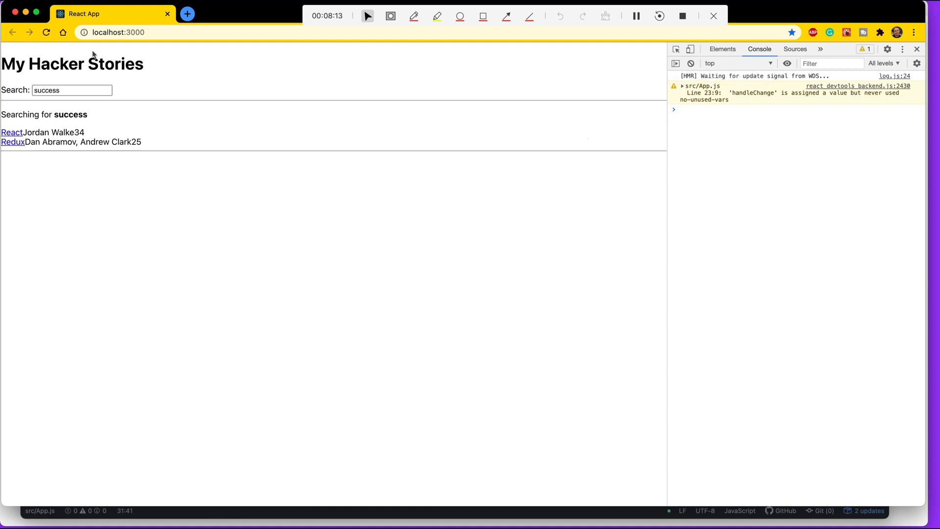
- Enter 'success again!' in the app's Search field and confirm each value logs to the console
click(71, 90)
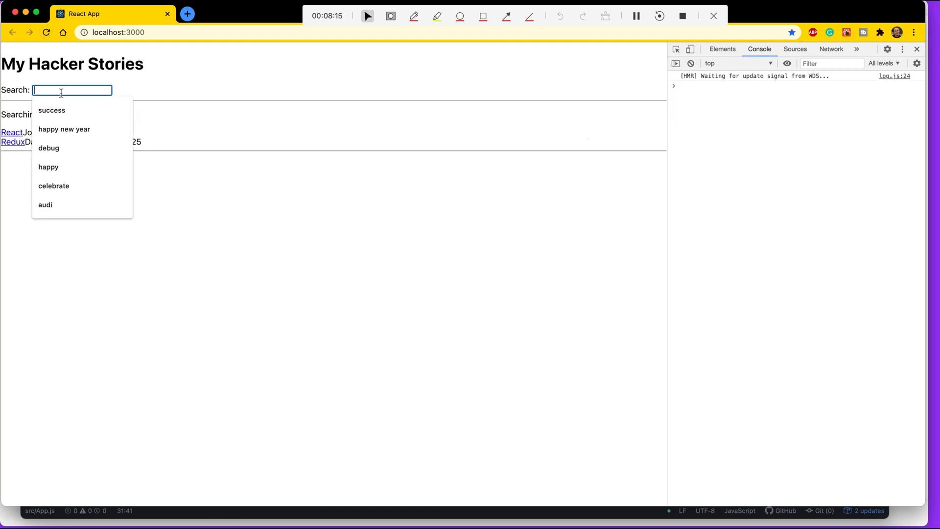
text(success again!)
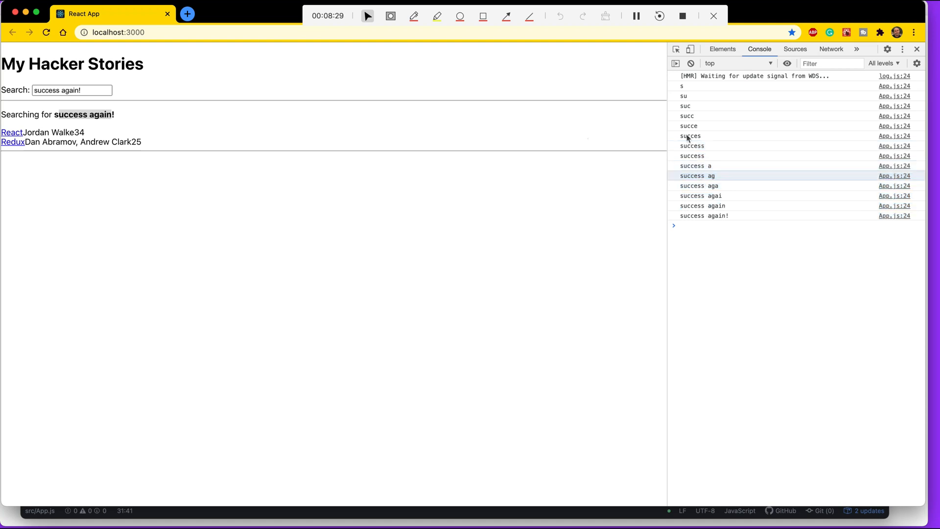
drag(3, 115, 113, 114)
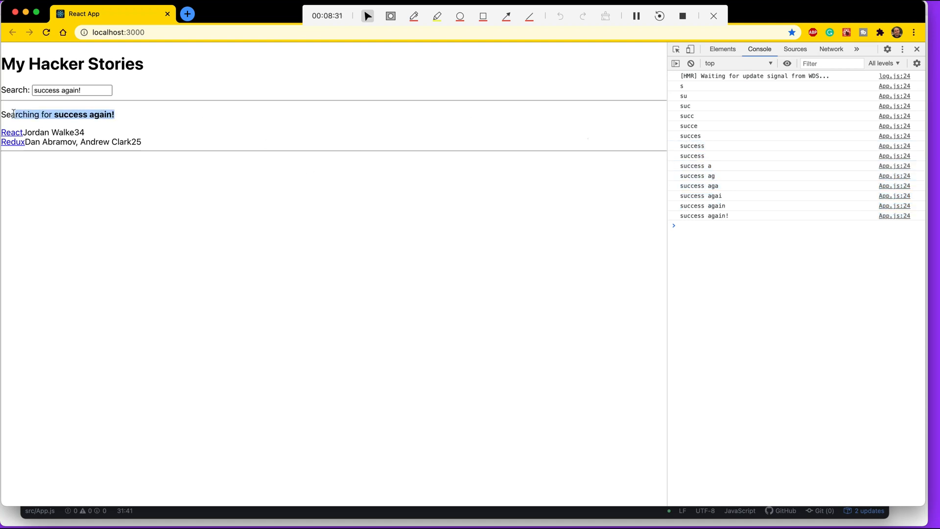
click(388, 512)
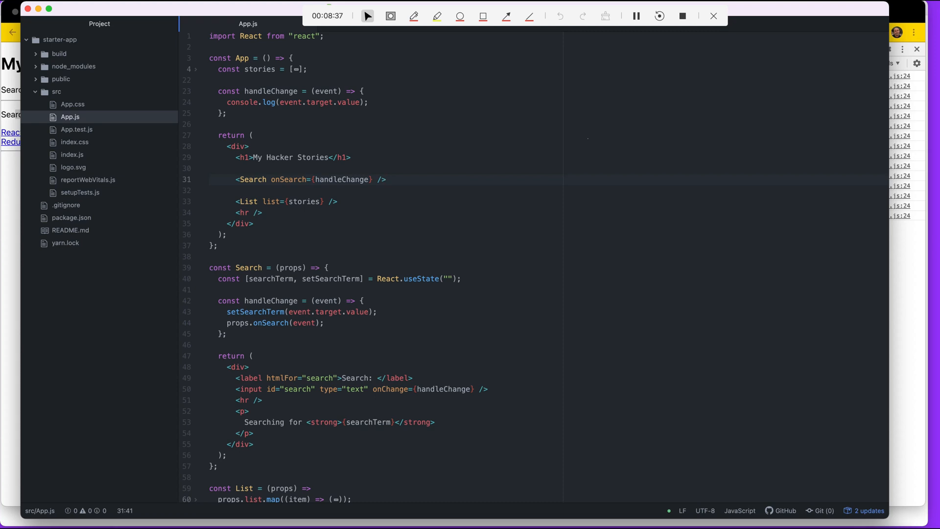
click(388, 178)
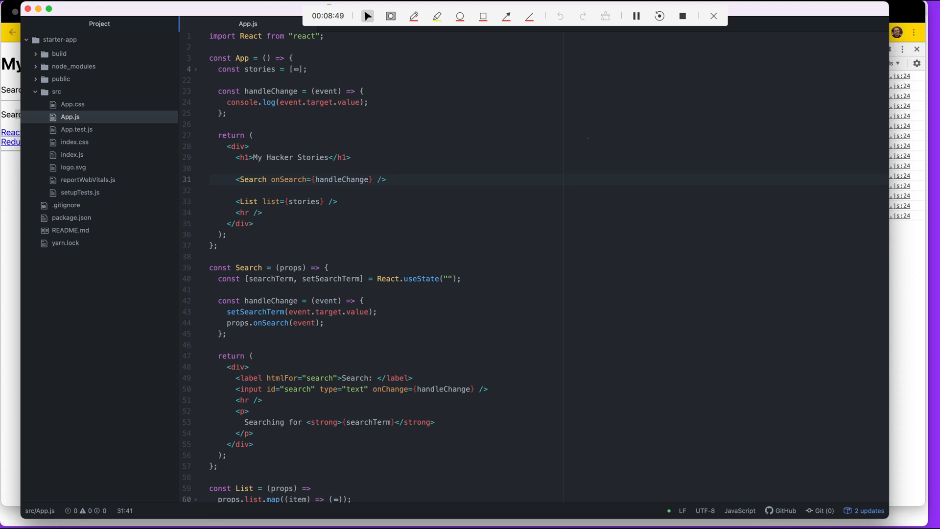
click(388, 179)
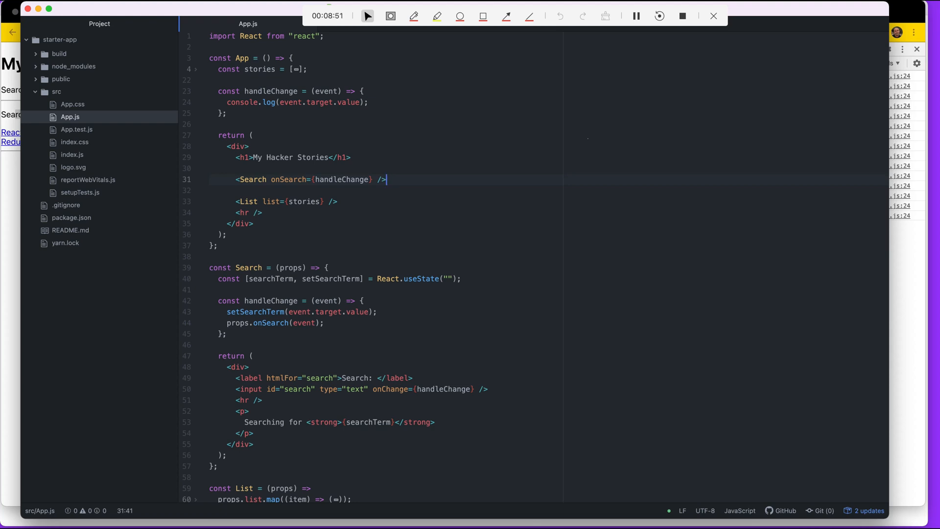